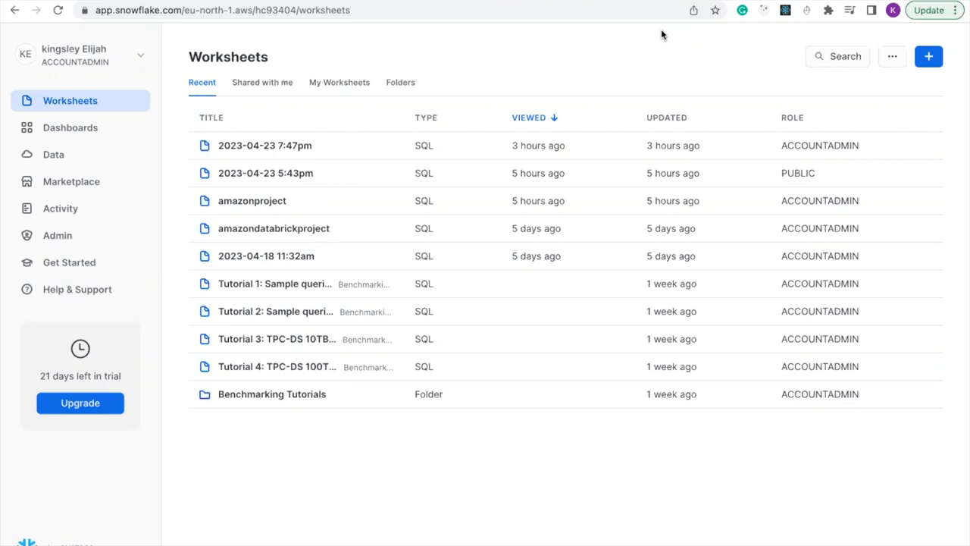
mouse_move(816, 68)
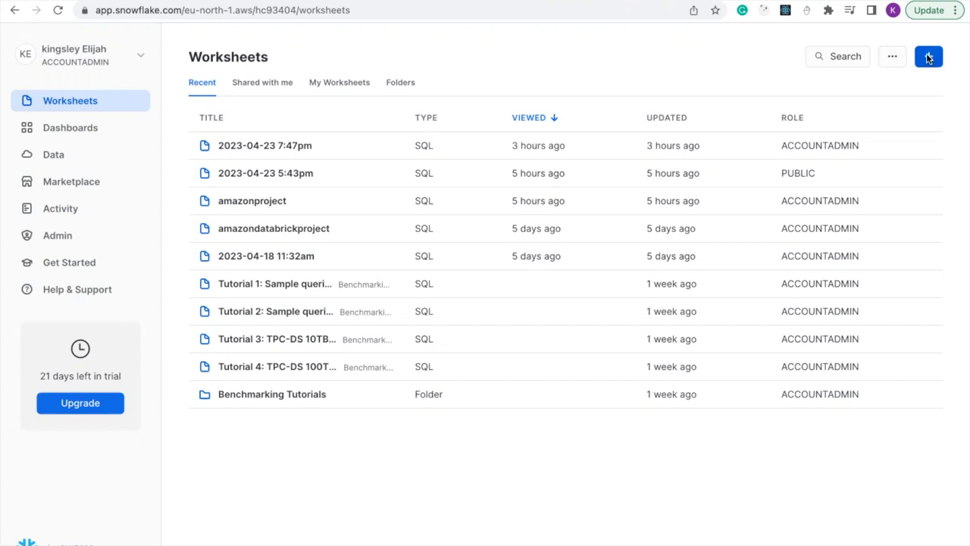
Bring up the new-item menu offering SQL worksheet, Python worksheet or folder
click(927, 56)
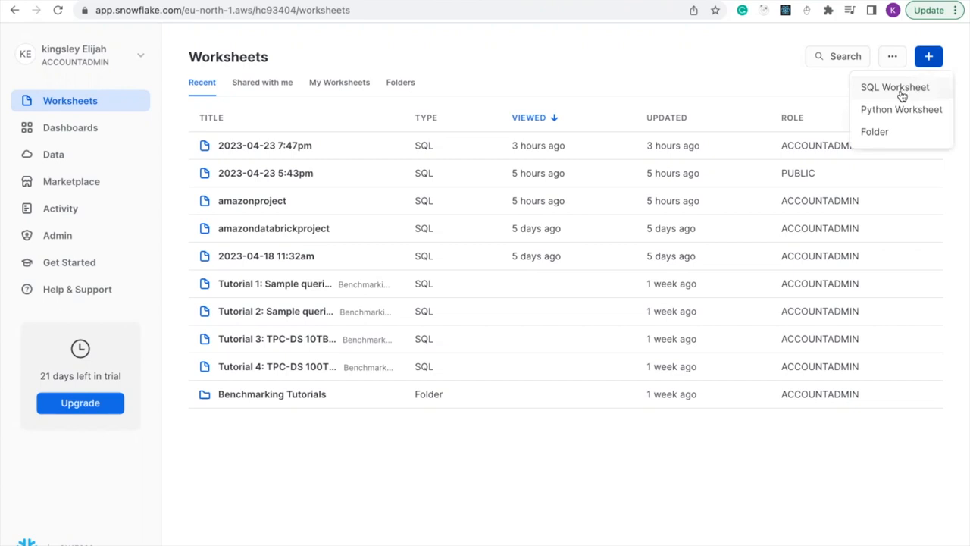
Create a new SQL worksheet with the default sample query
click(894, 86)
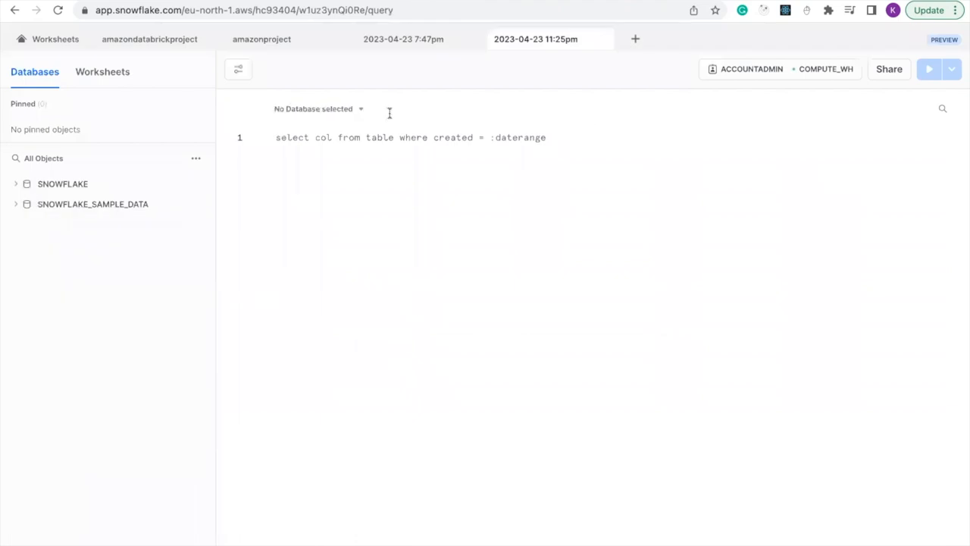
mouse_move(535, 39)
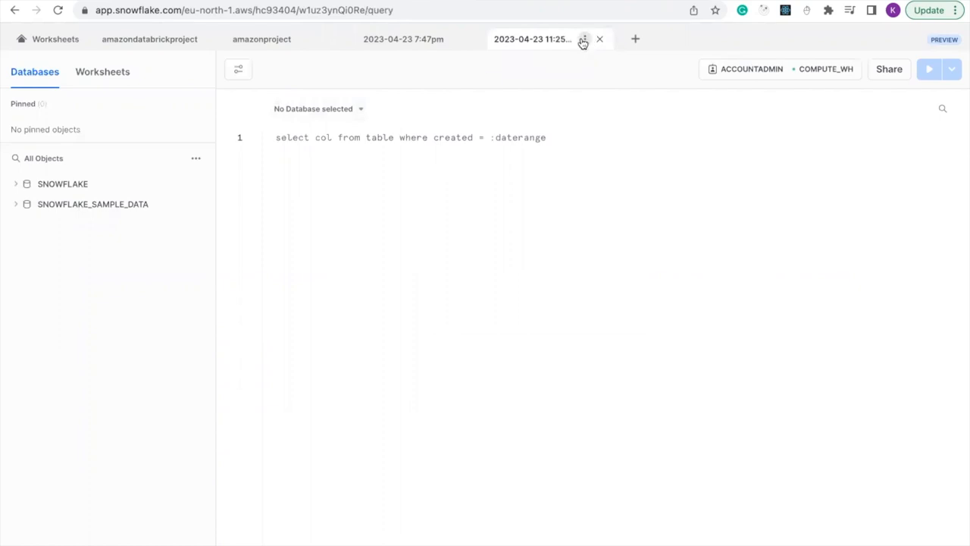
Rename the worksheet to data_warehouse_worksheet via the tab's Rename option
click(584, 39)
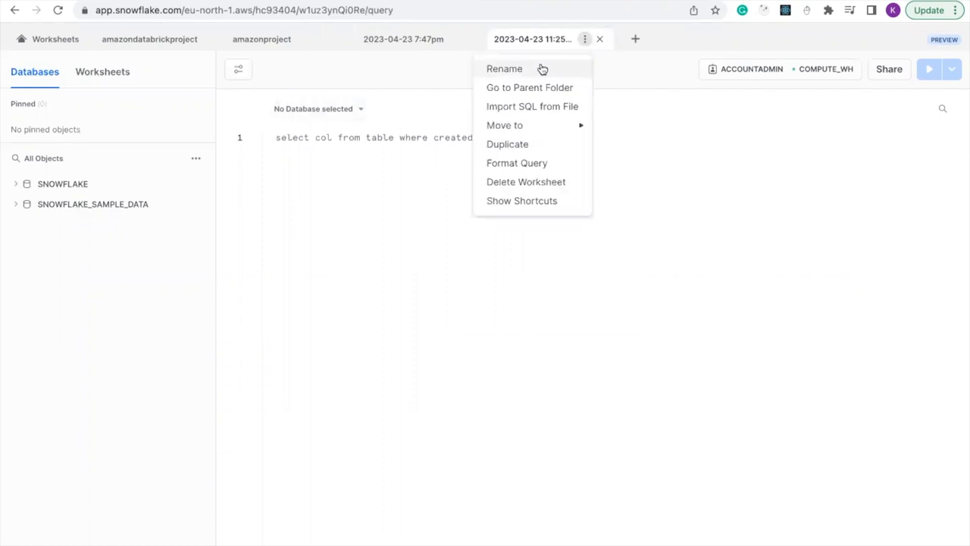
click(503, 68)
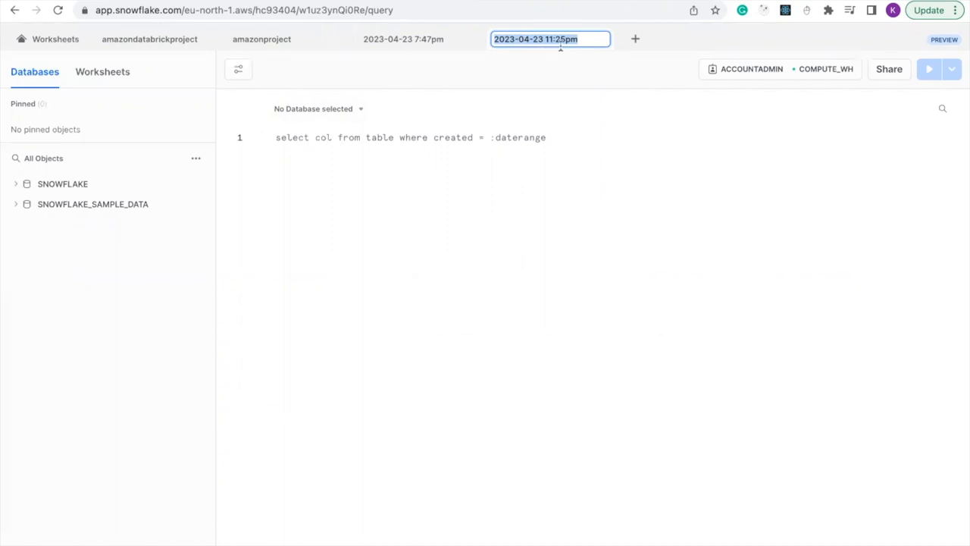
mouse_move(549, 53)
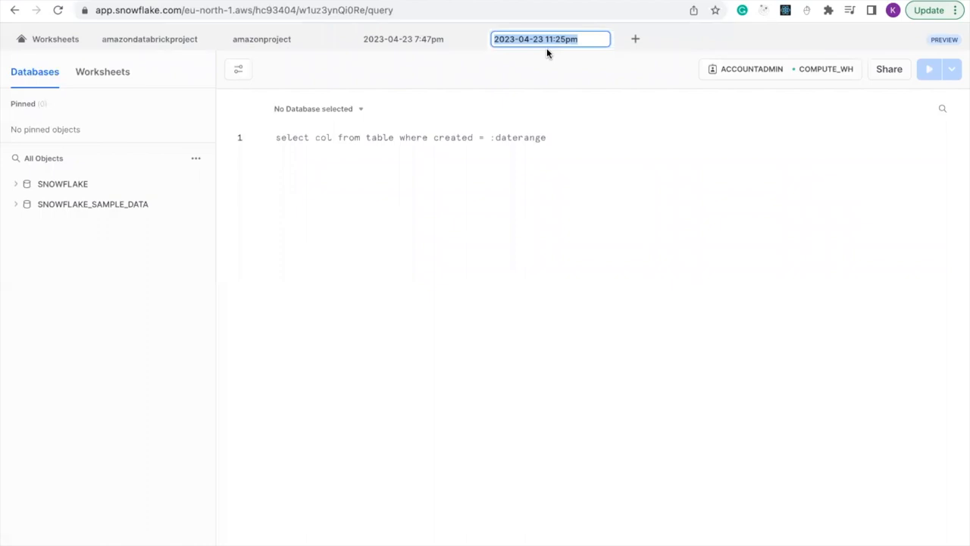
text(data)
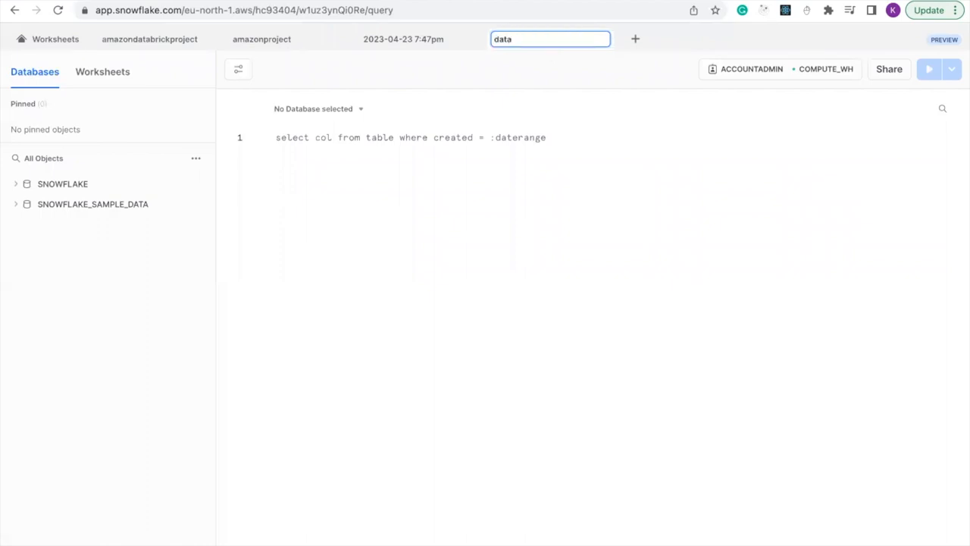
text(wa)
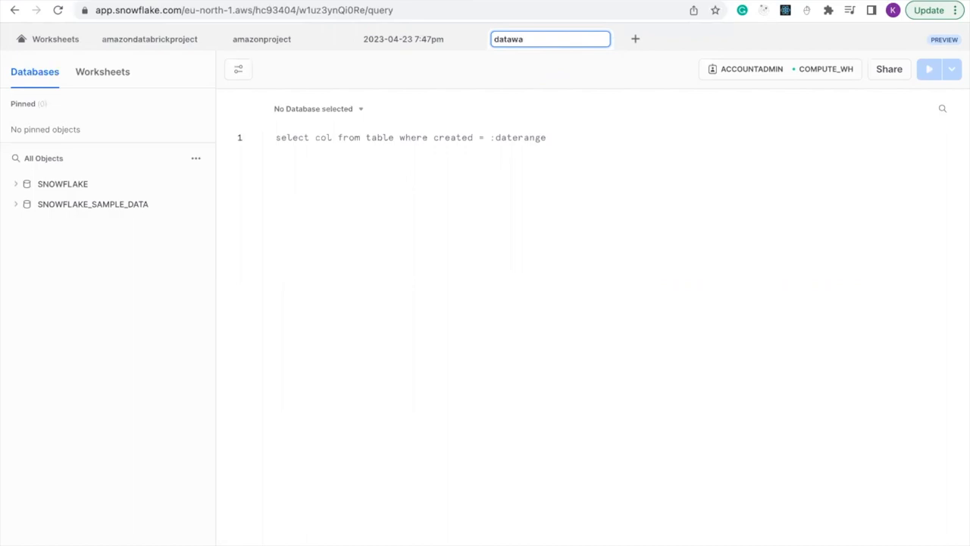
key(Backspace)
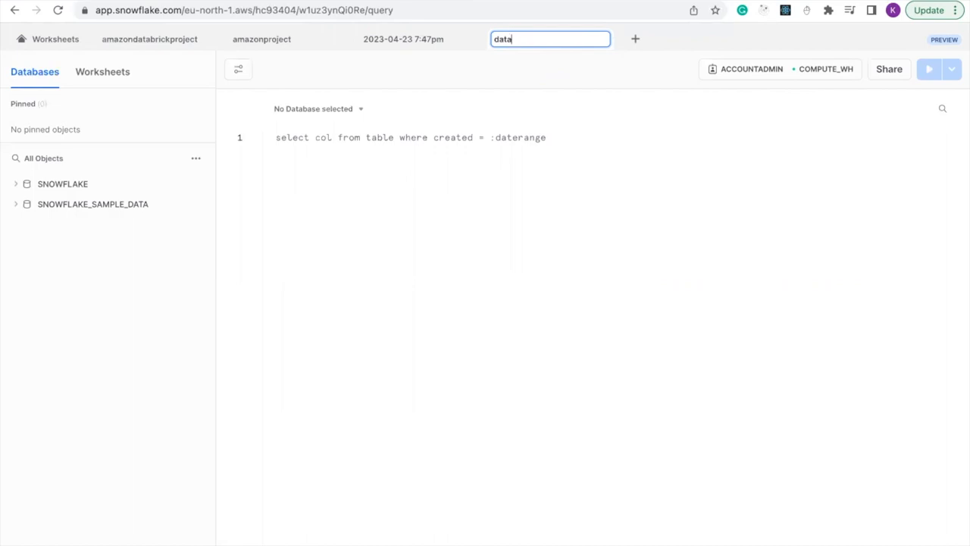
key(backspace)
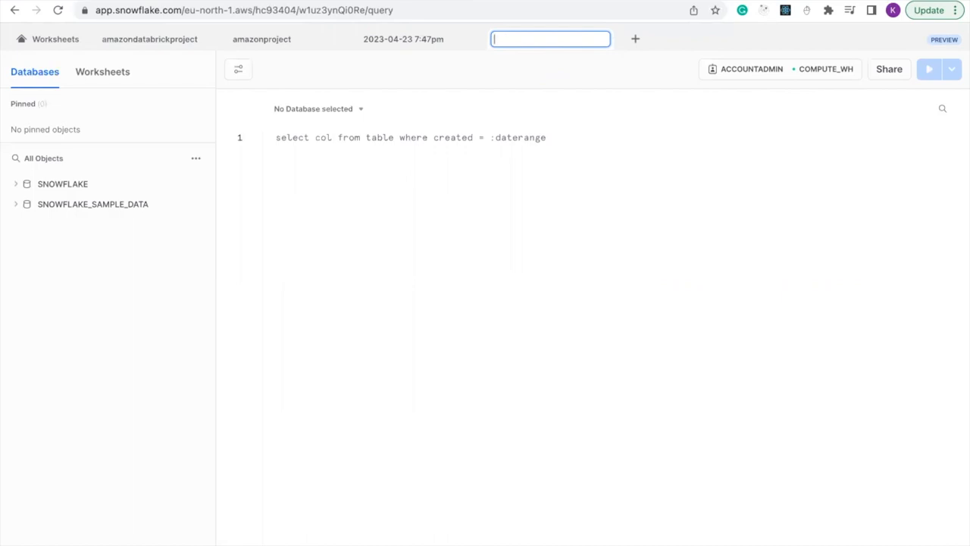
text(data_warehouse_w)
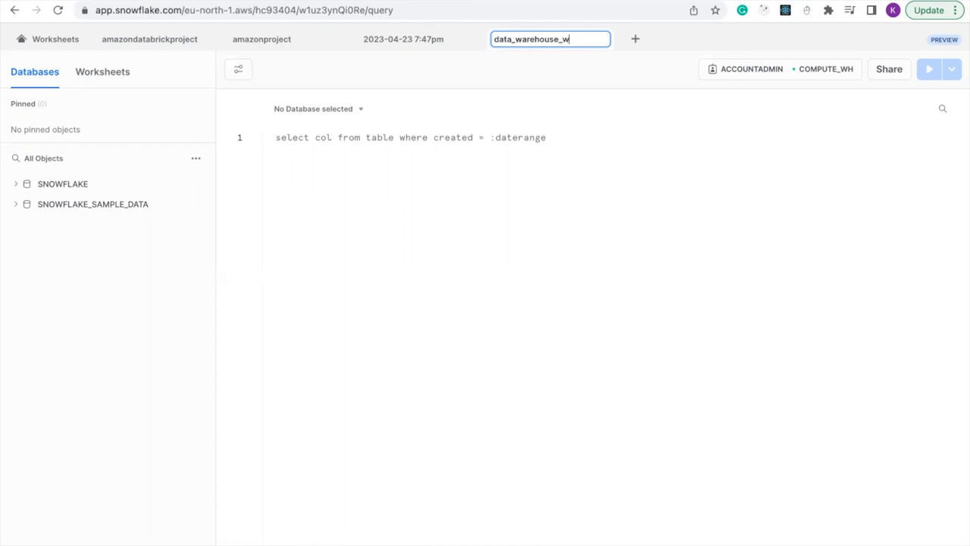
text(or)
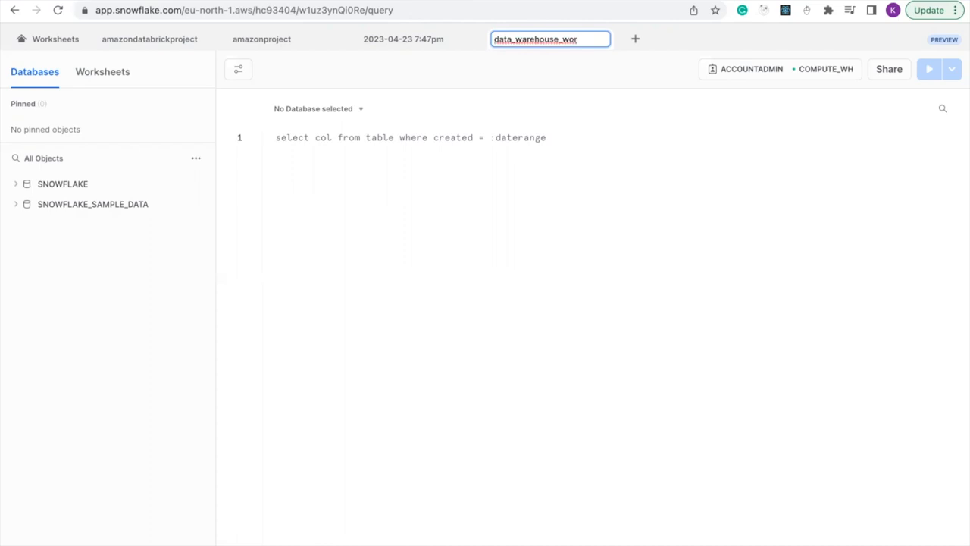
text(ksh)
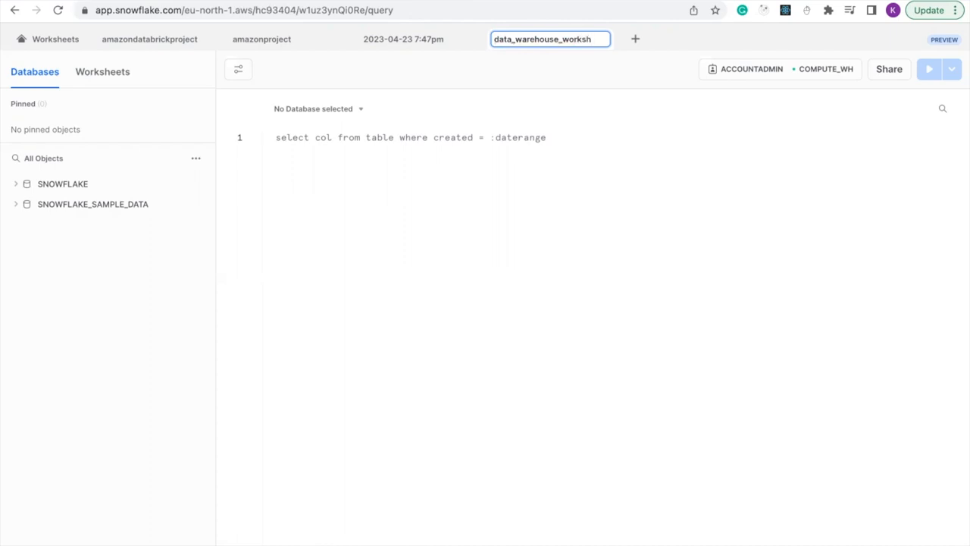
text(eet)
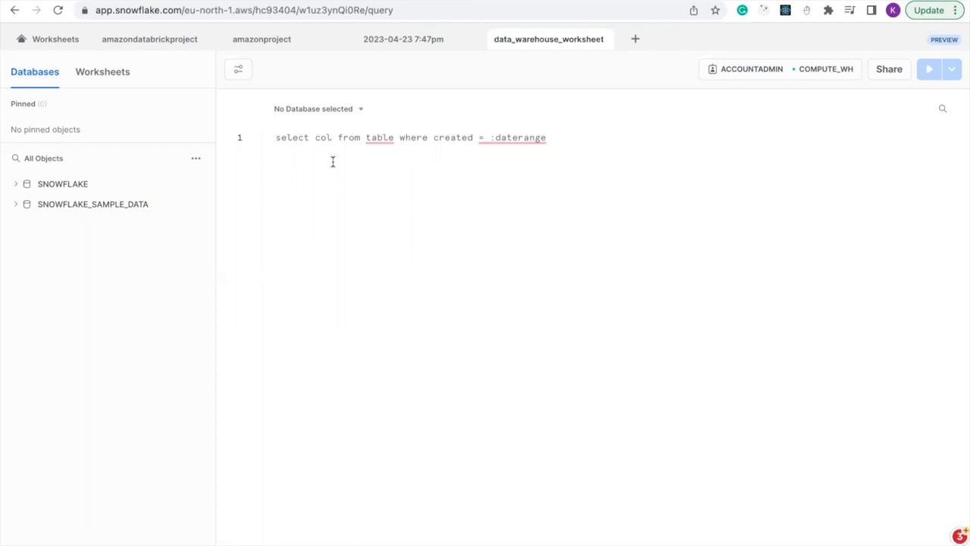
Write CREATE OR REPLACE WAREHOUSE DATA_ENGINEERING_WAREHOUSE as the first line of the query
click(276, 137)
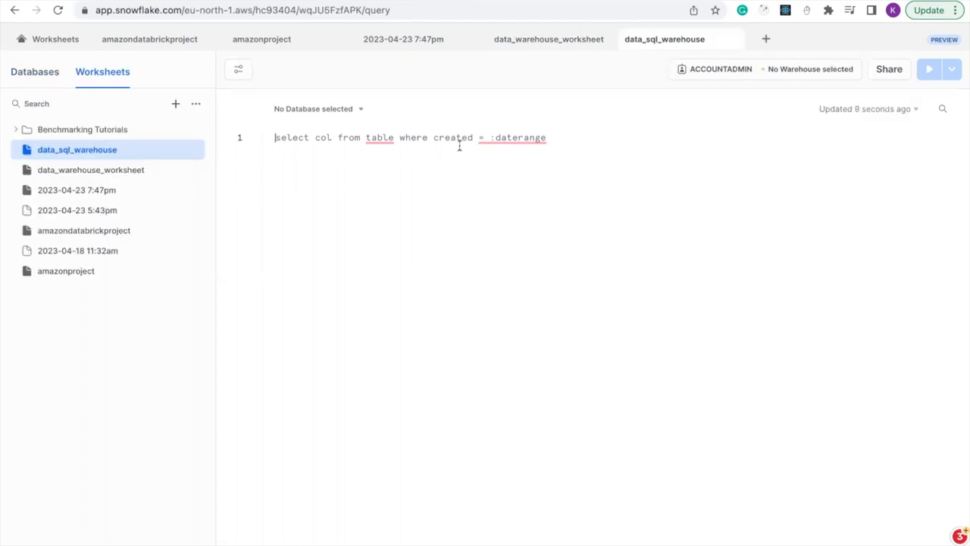
text(C)
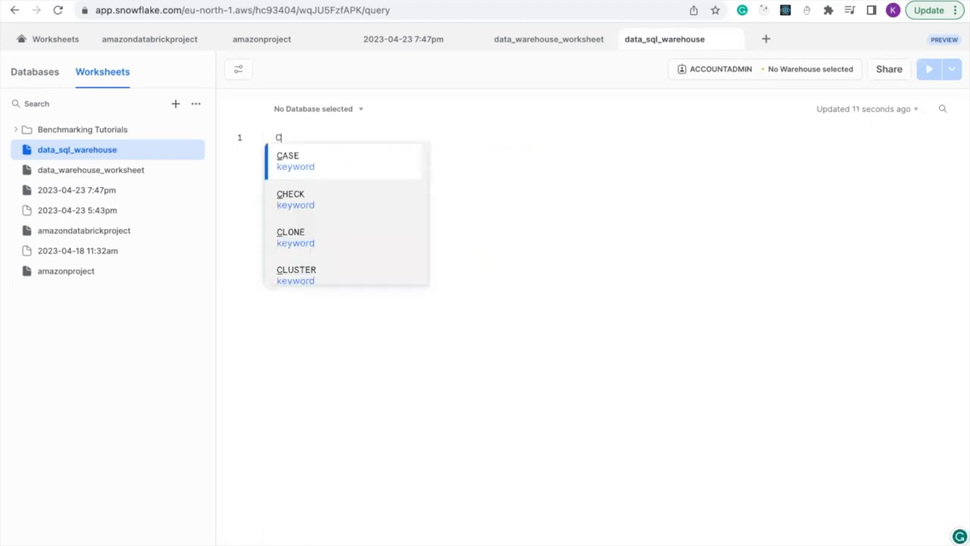
text(REATE)
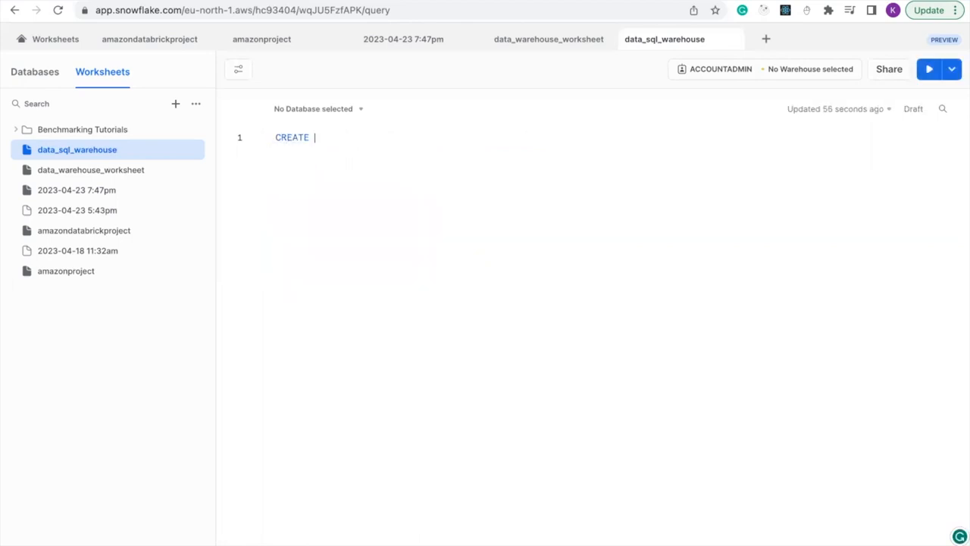
text(OR REPLA)
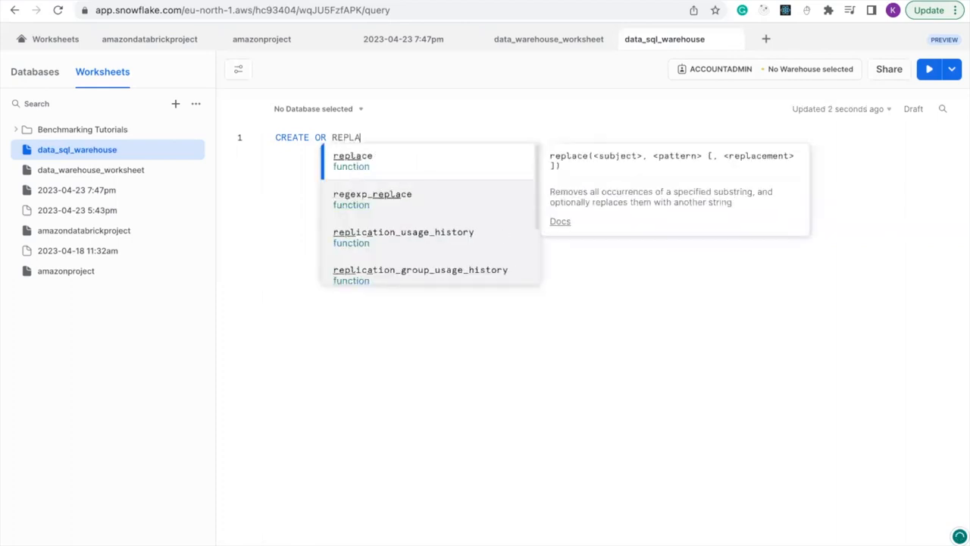
text(CE)
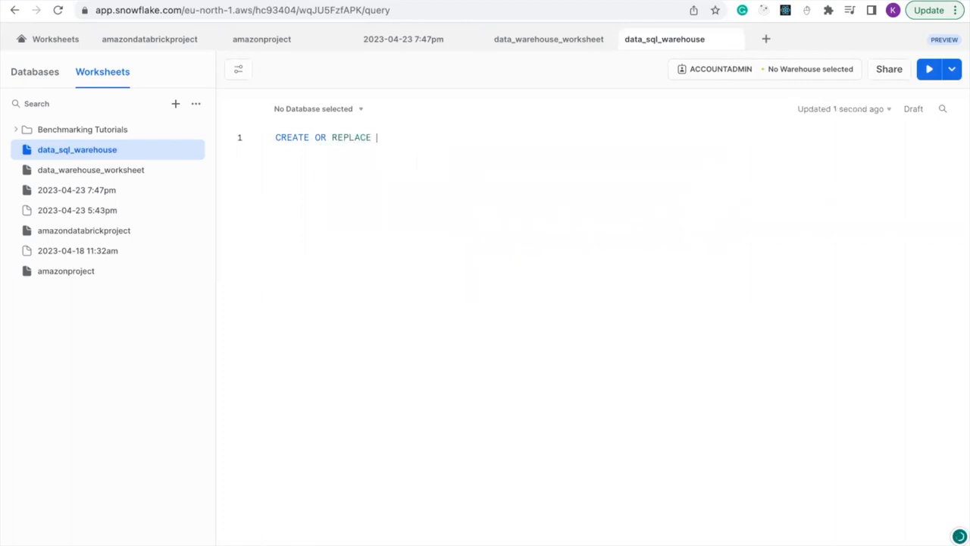
text(WAREH)
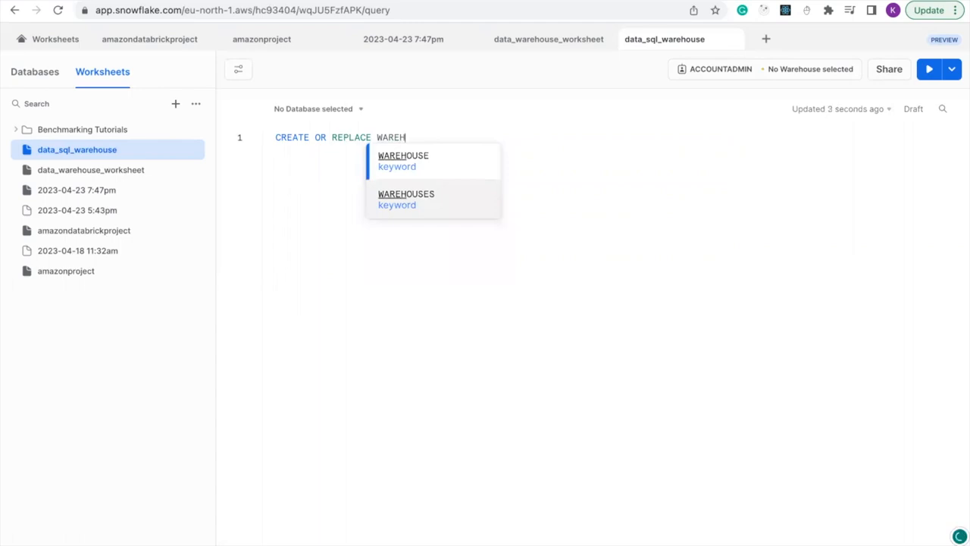
click(403, 161)
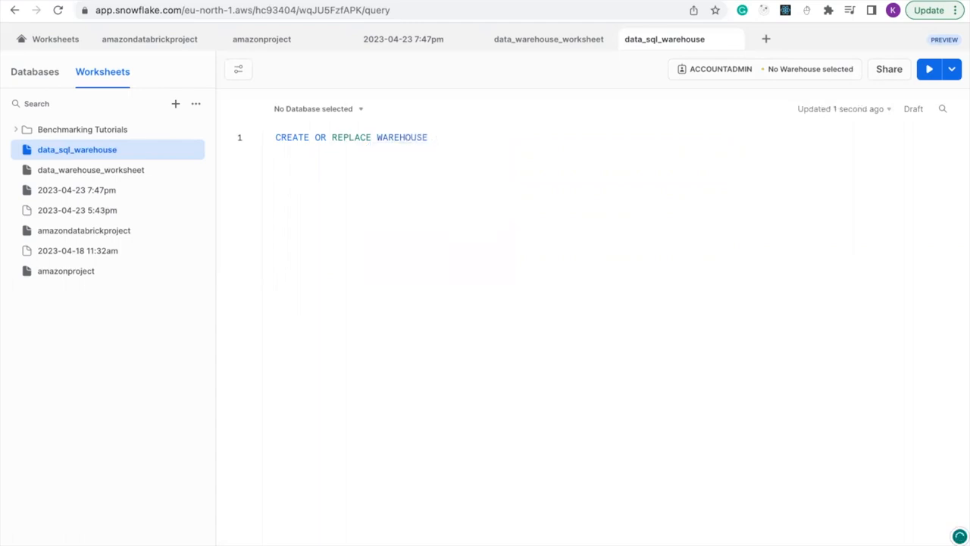
text(DATA)
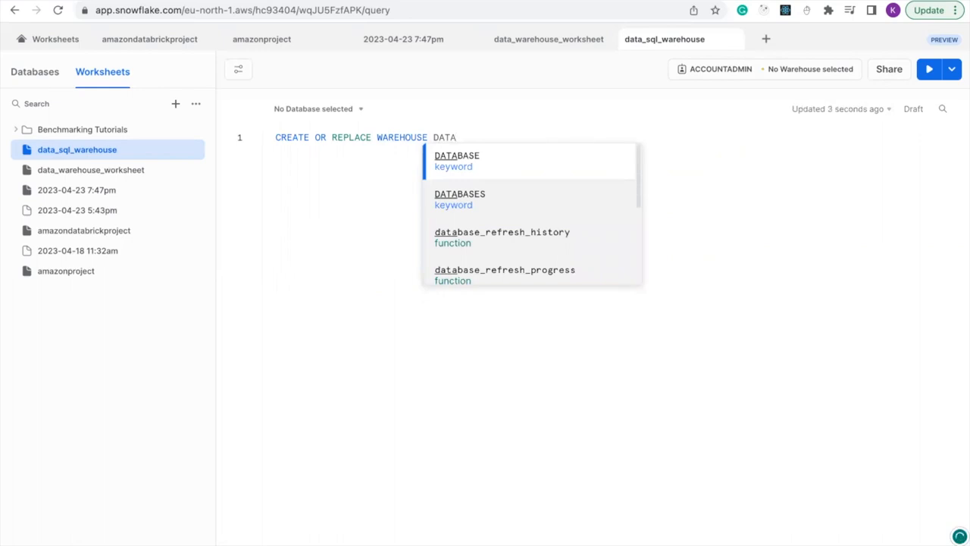
text(_ENGINEERIN)
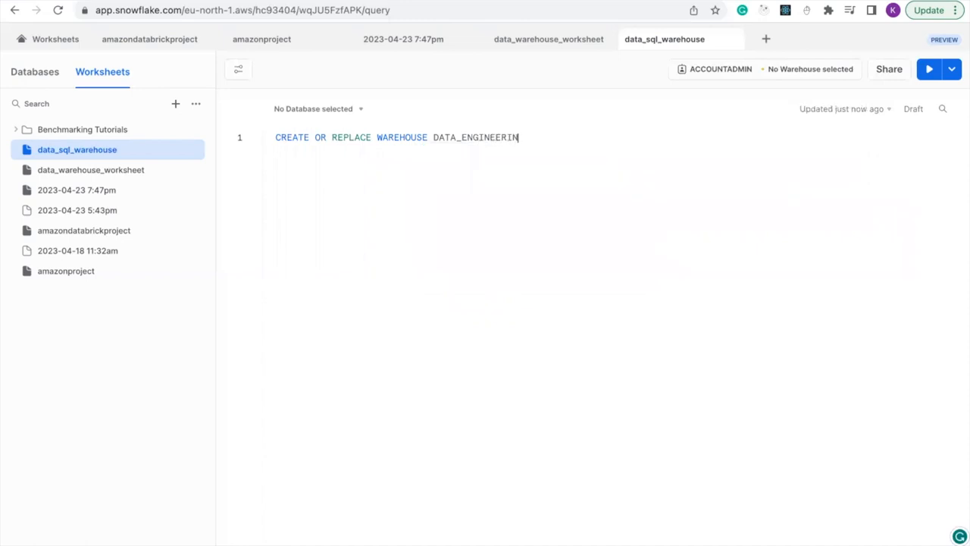
text(G_W)
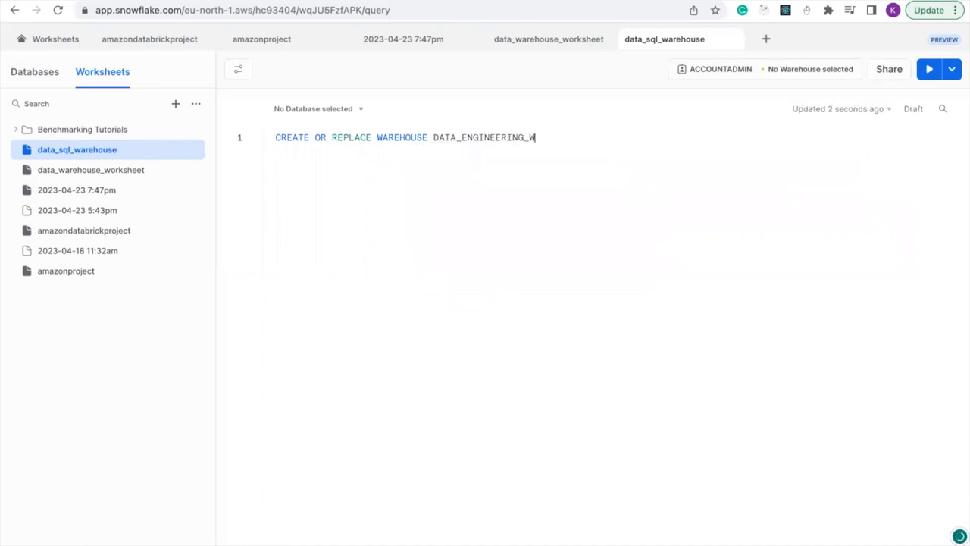
text(AREHO)
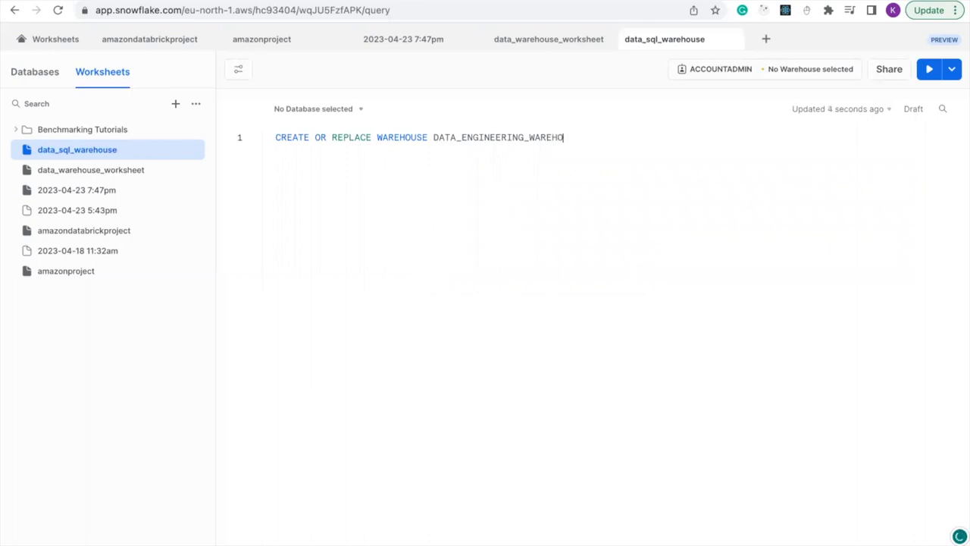
key(Enter)
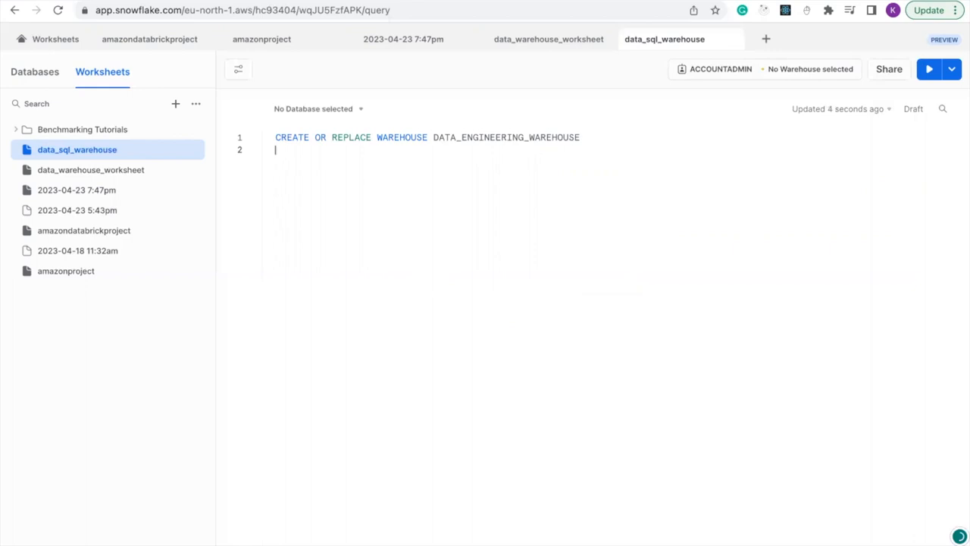
Add WITH followed by WAREHOUSE_TYPE = STANDARD on the next lines
text(W)
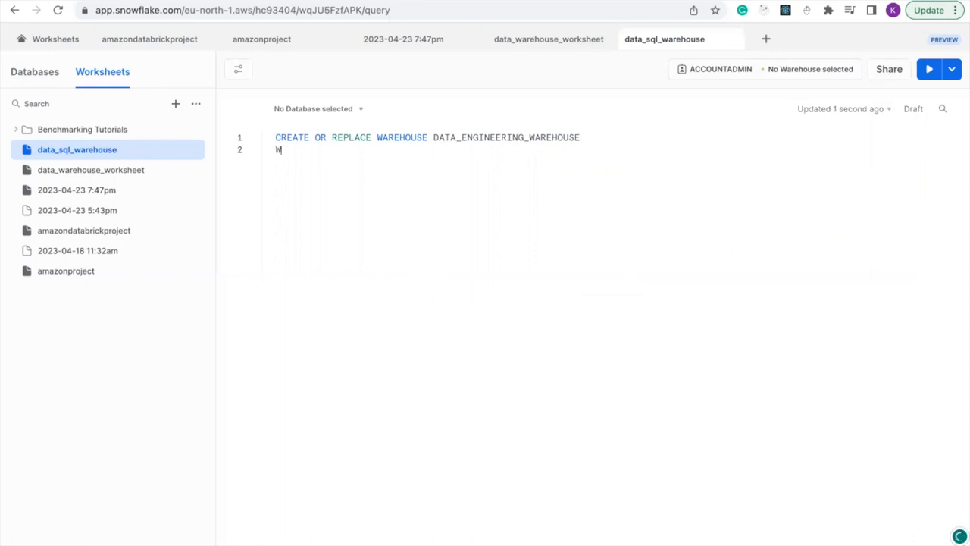
text(ITH)
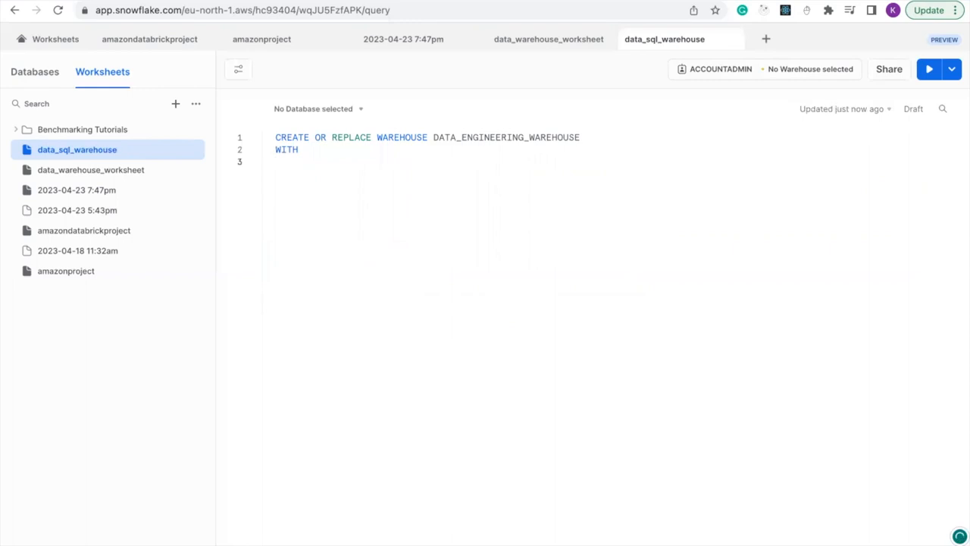
text(WA)
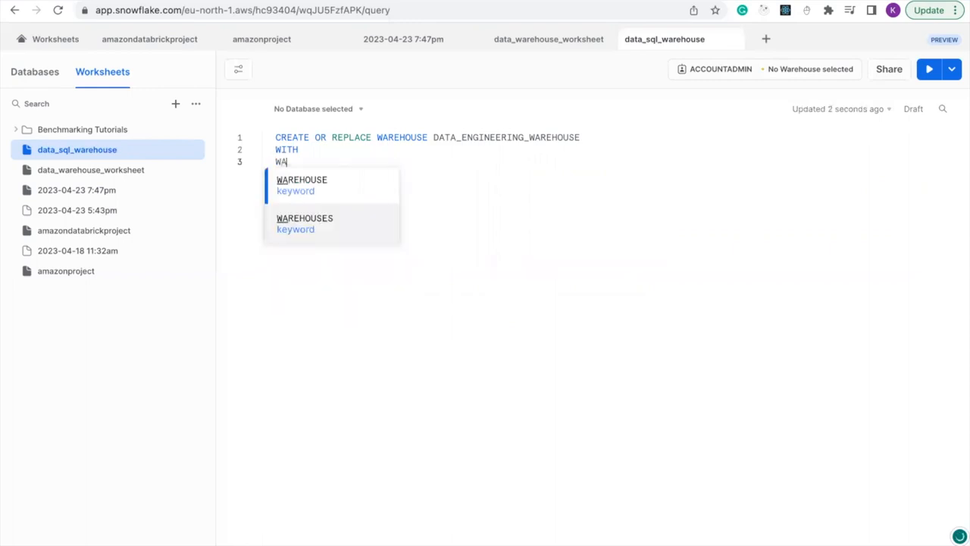
text(RE)
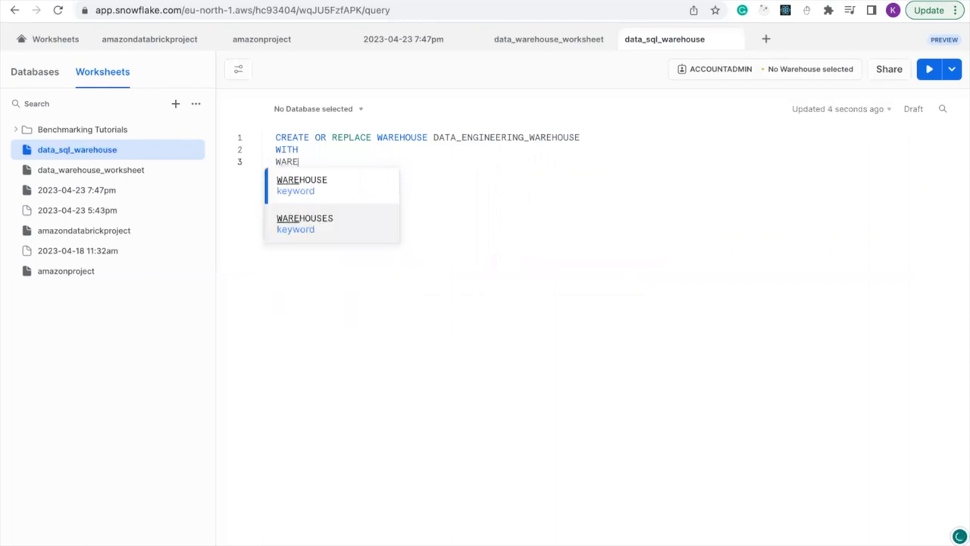
text(HOUSE)
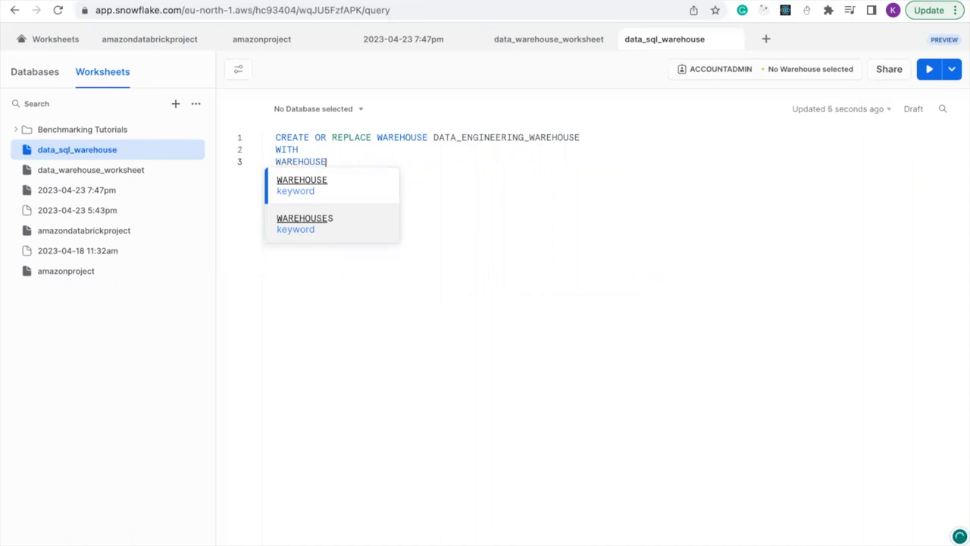
text(_)
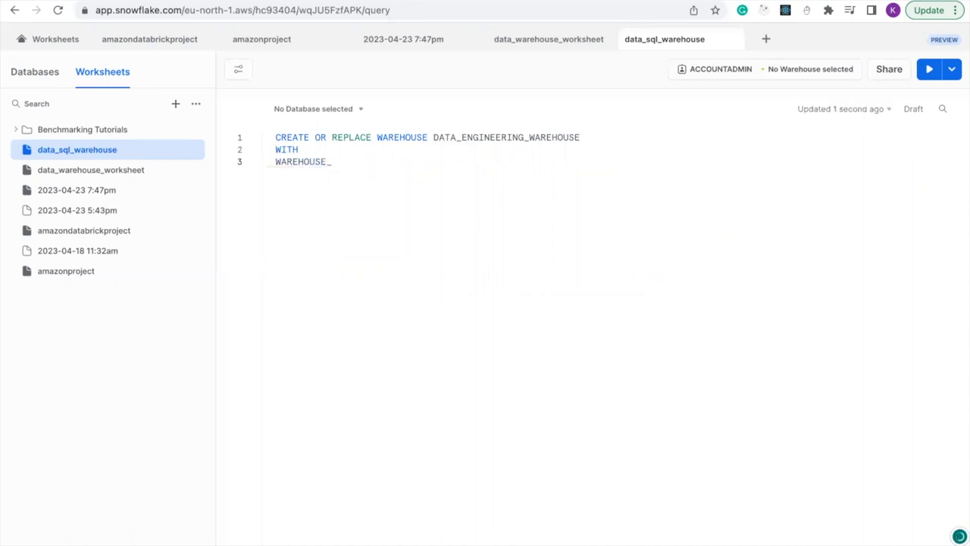
text(TYPE =)
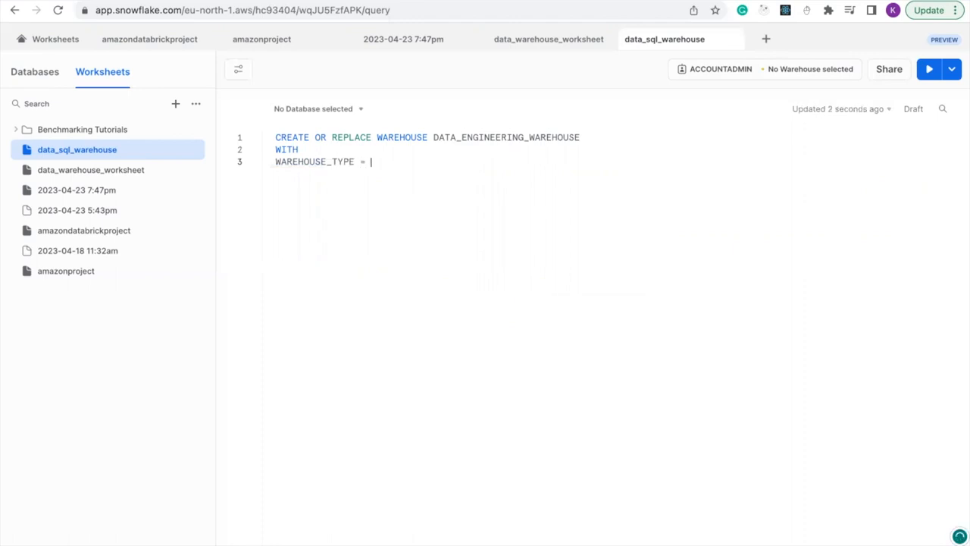
text(S)
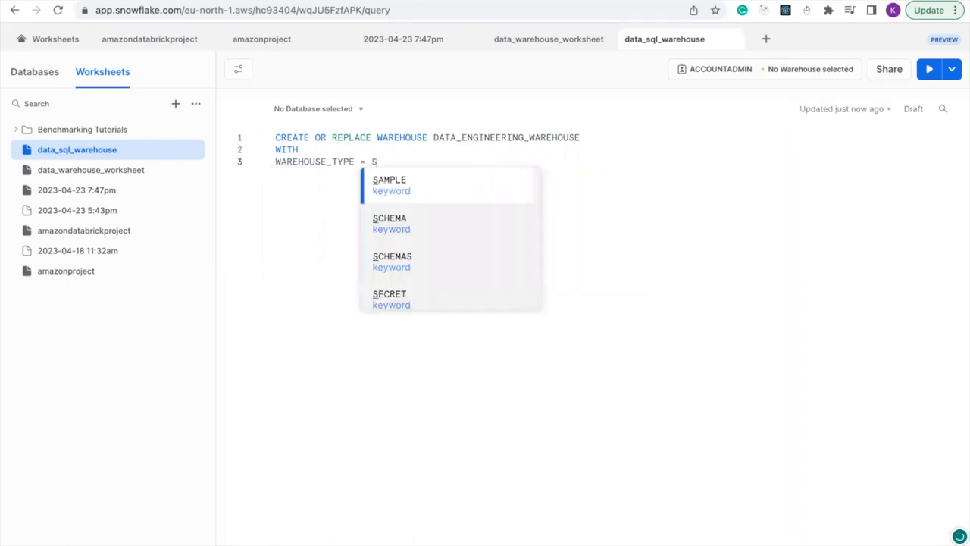
text(TAND)
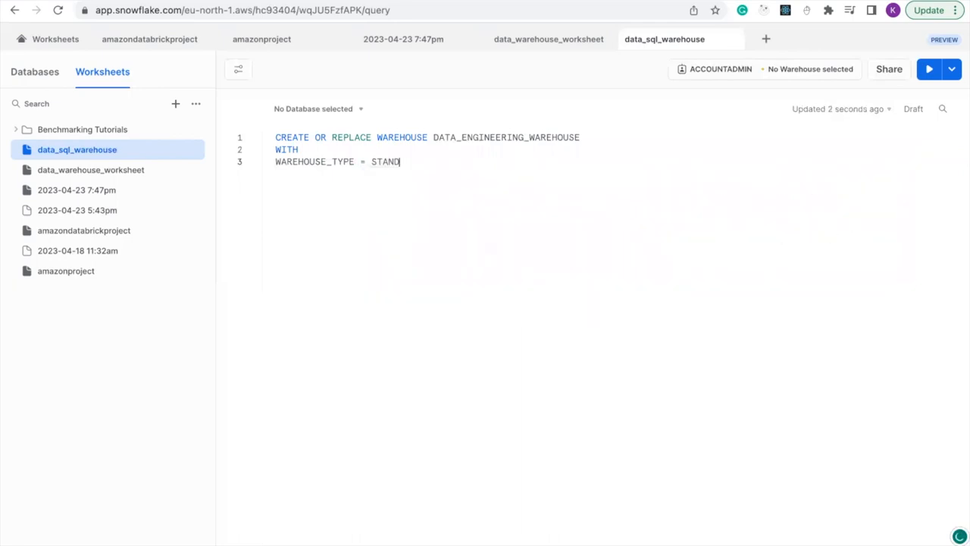
text(ARD)
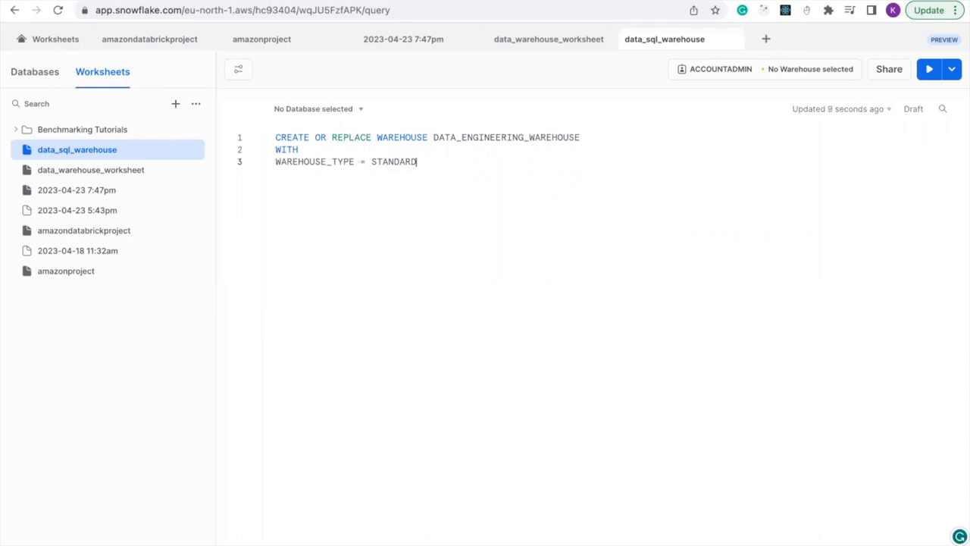
Add the option WAREHOUSE_SIZE = XSMALL on a new line
key(enter)
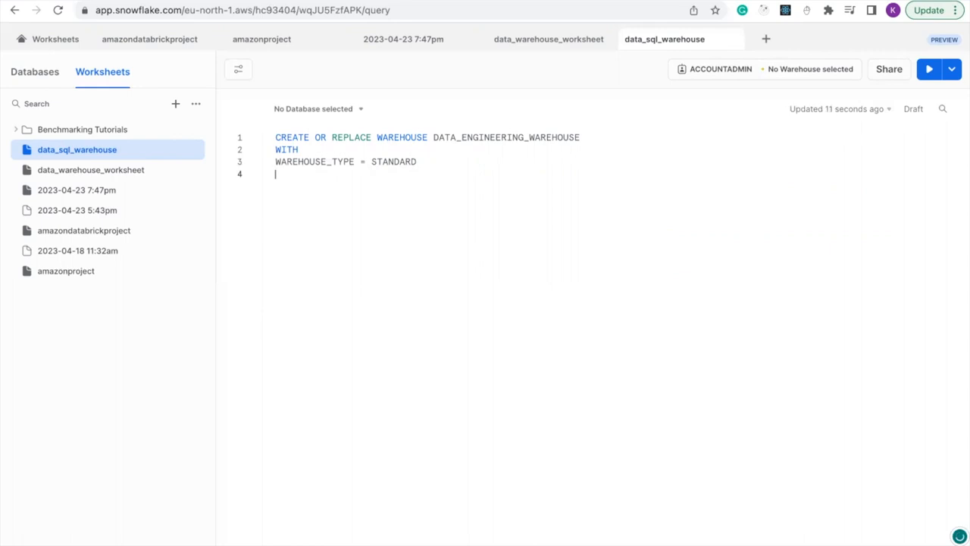
text(W)
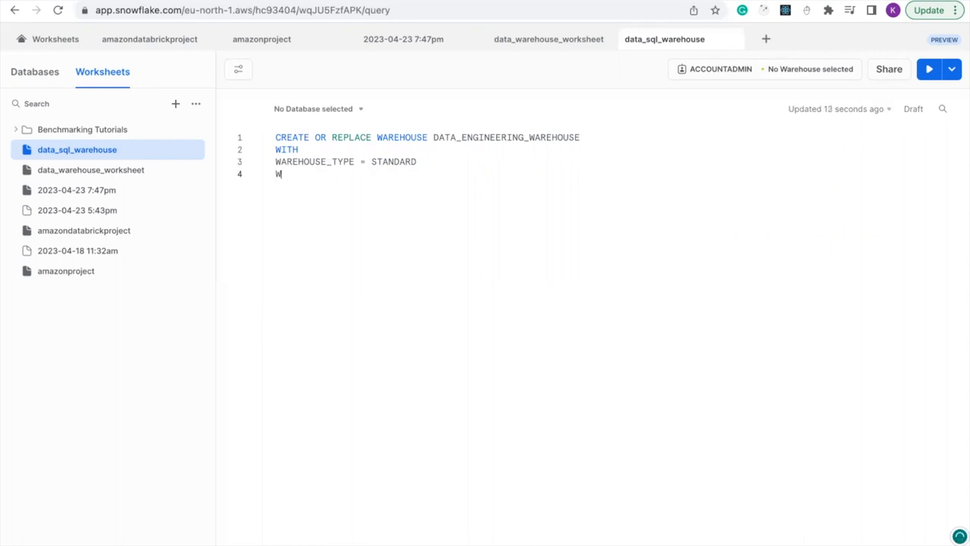
text(ARE)
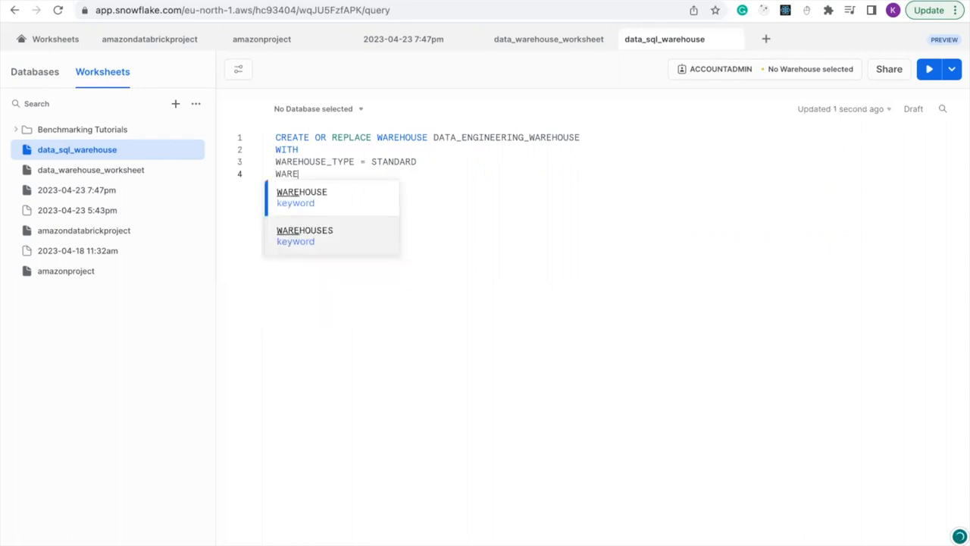
text(HOUS)
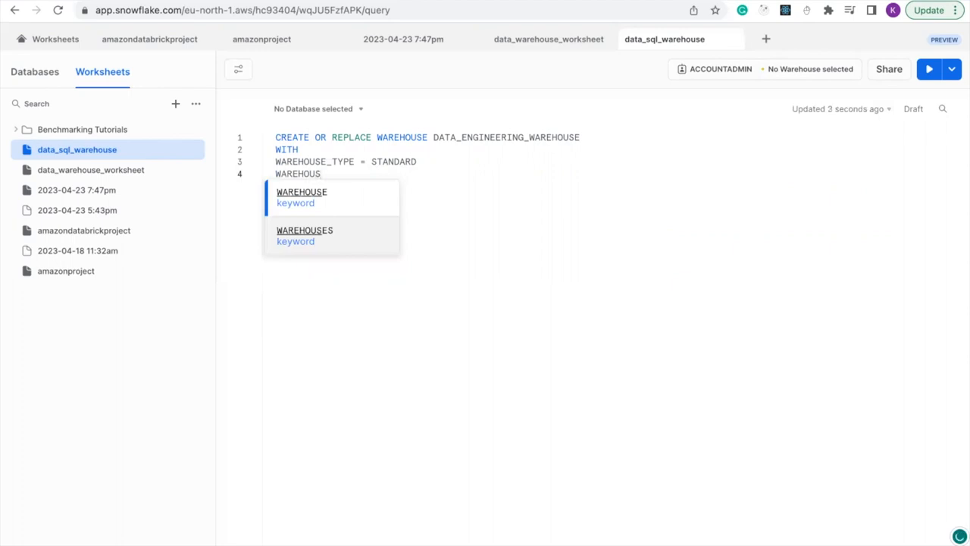
text(E_)
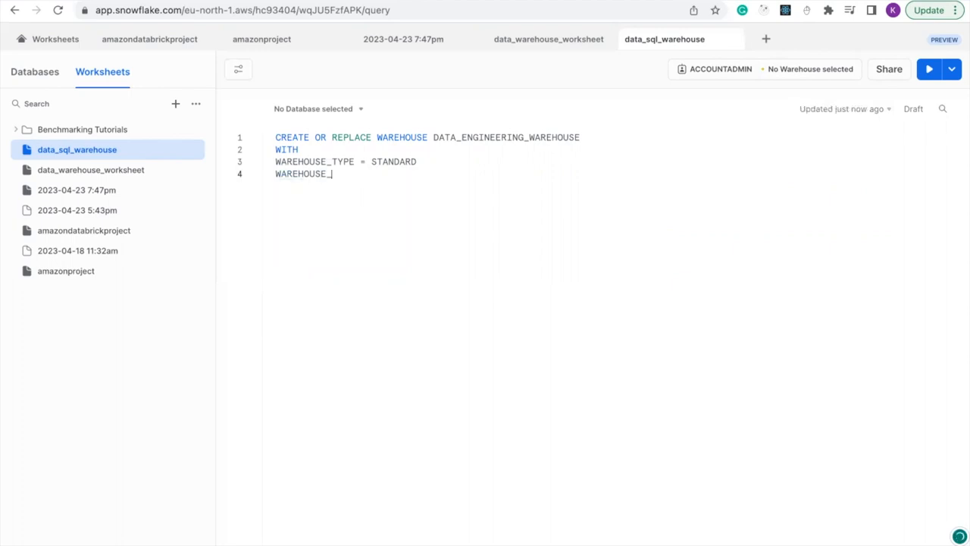
text(SIZE)
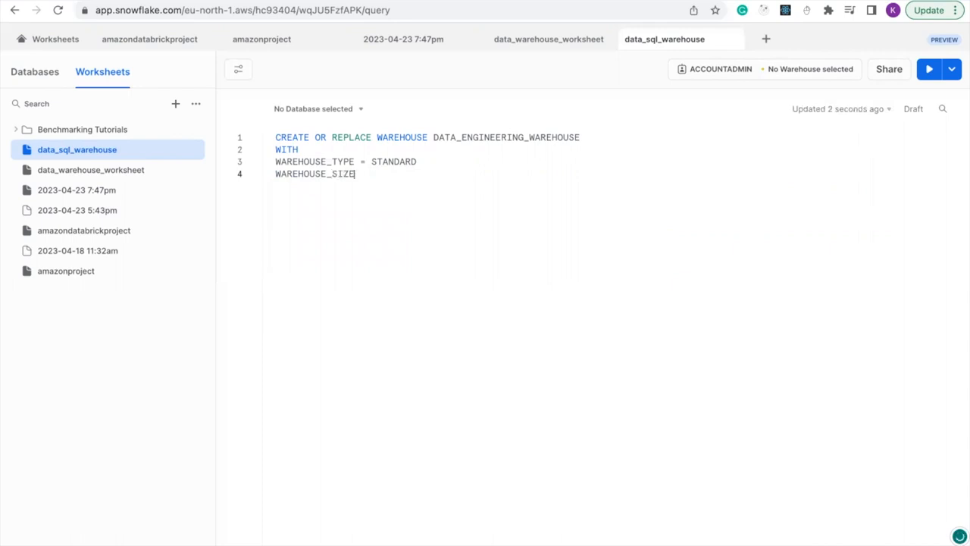
text(=)
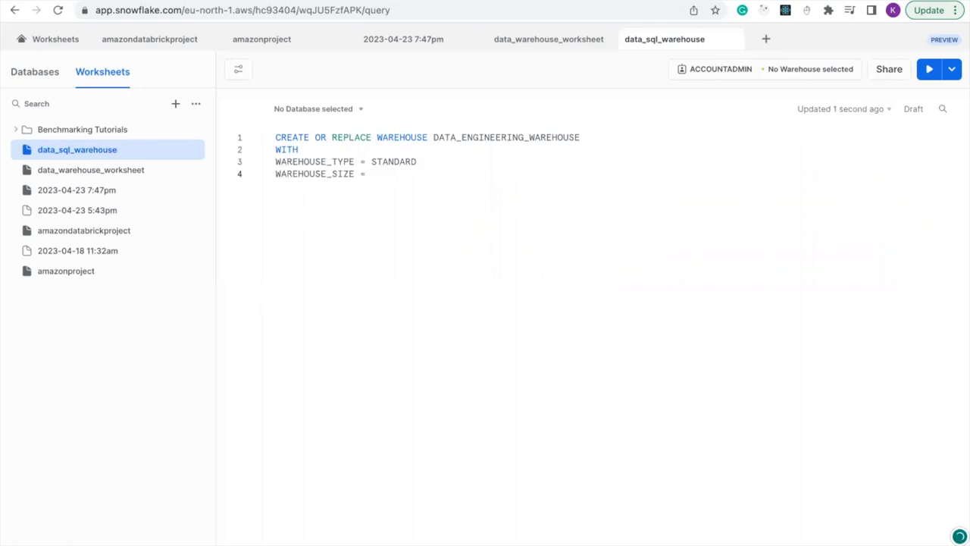
text(XSMA)
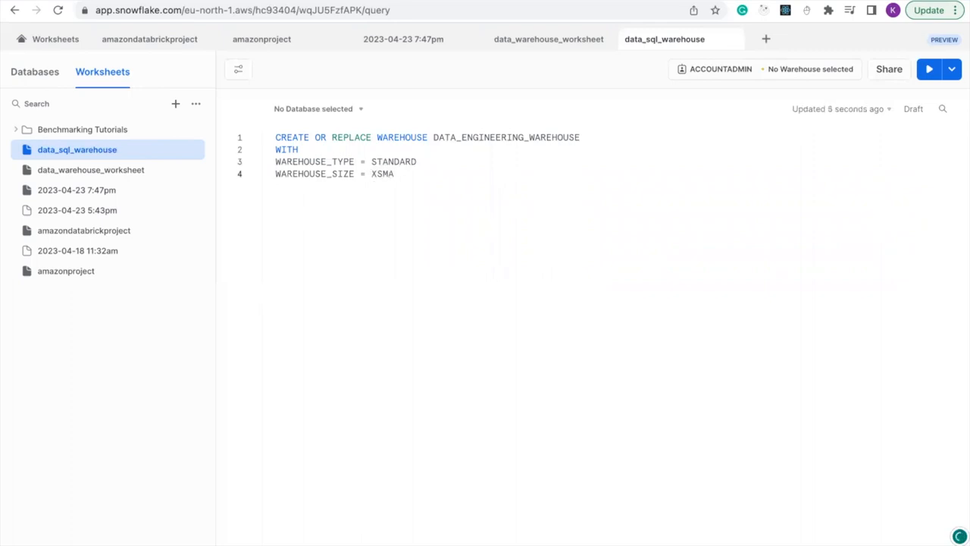
text(LL)
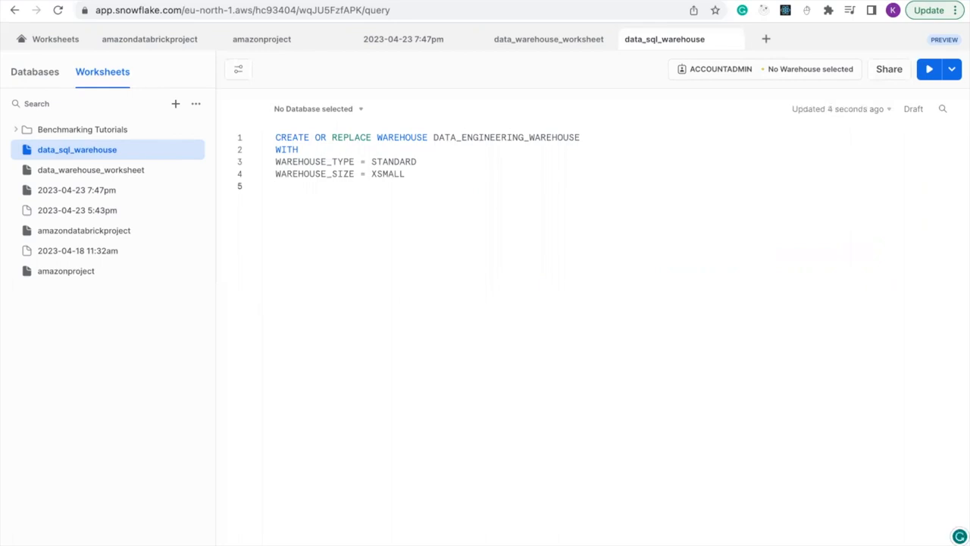
Add MIN_CLUSTER_COUNT = 1 as the fifth line of the statement
text(M)
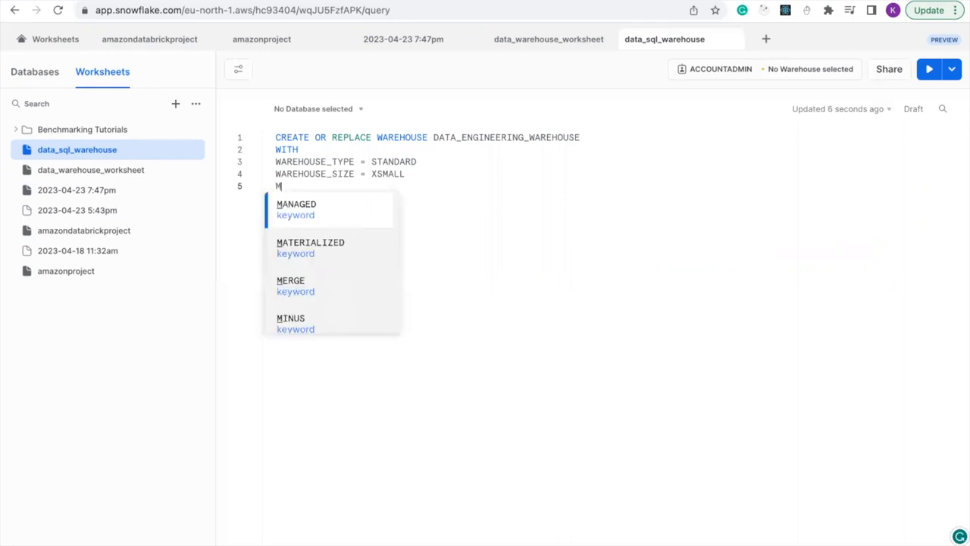
text(IN)
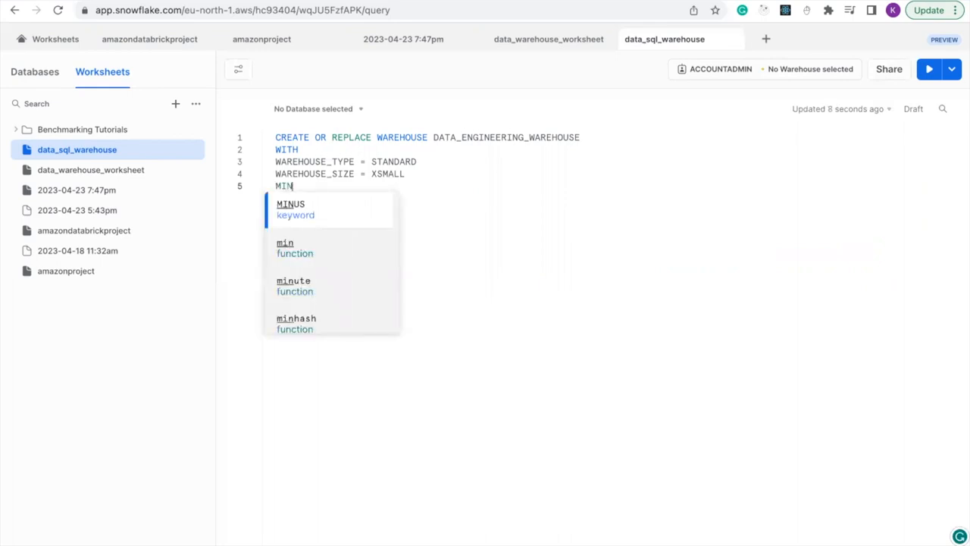
text(_)
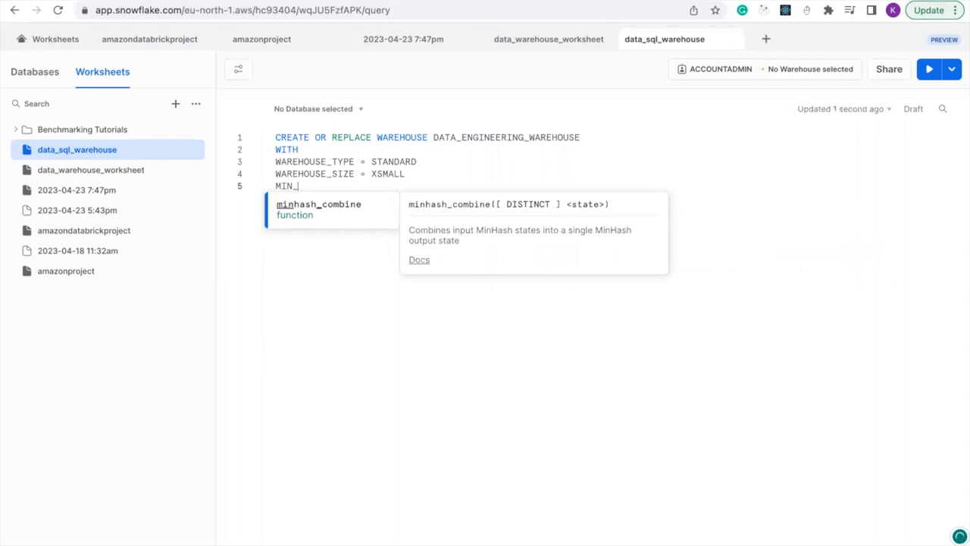
text(CL)
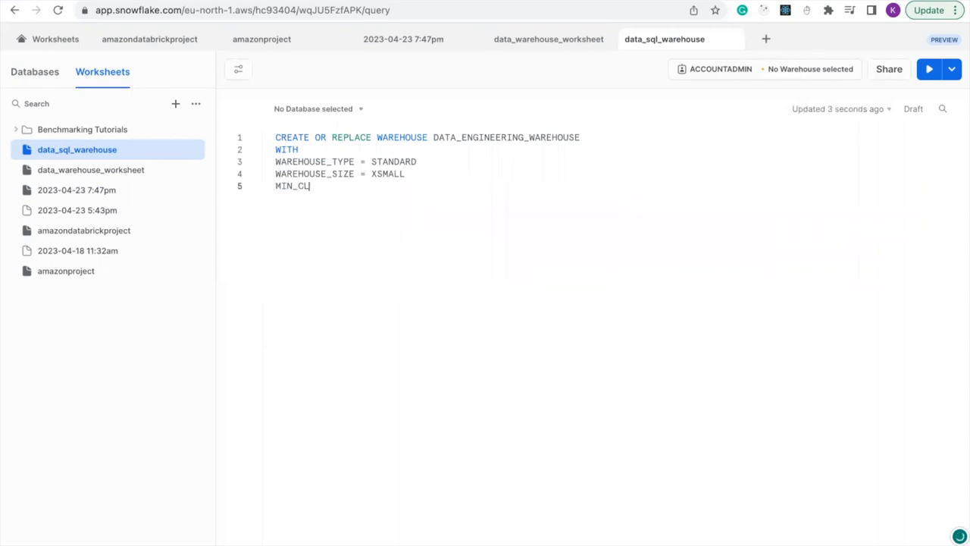
text(USTER)
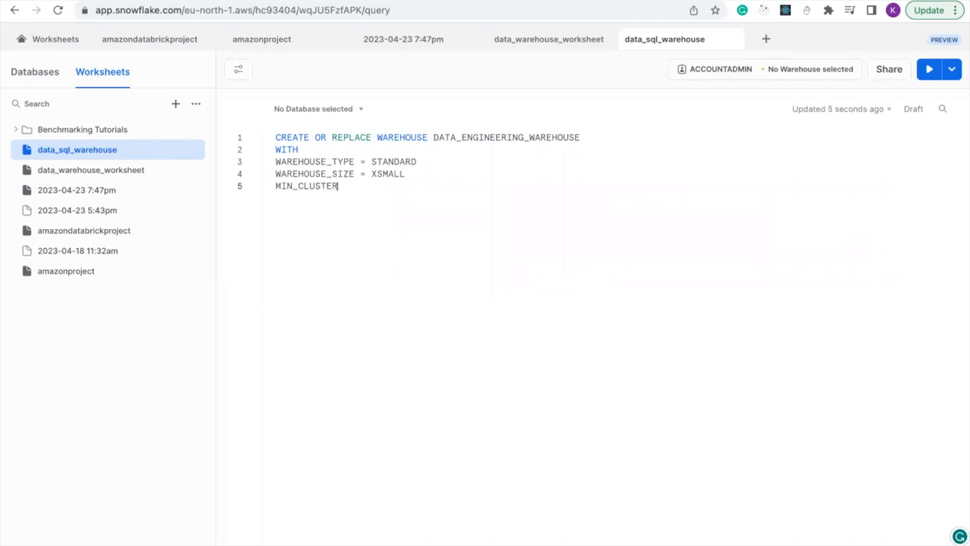
text(_CO)
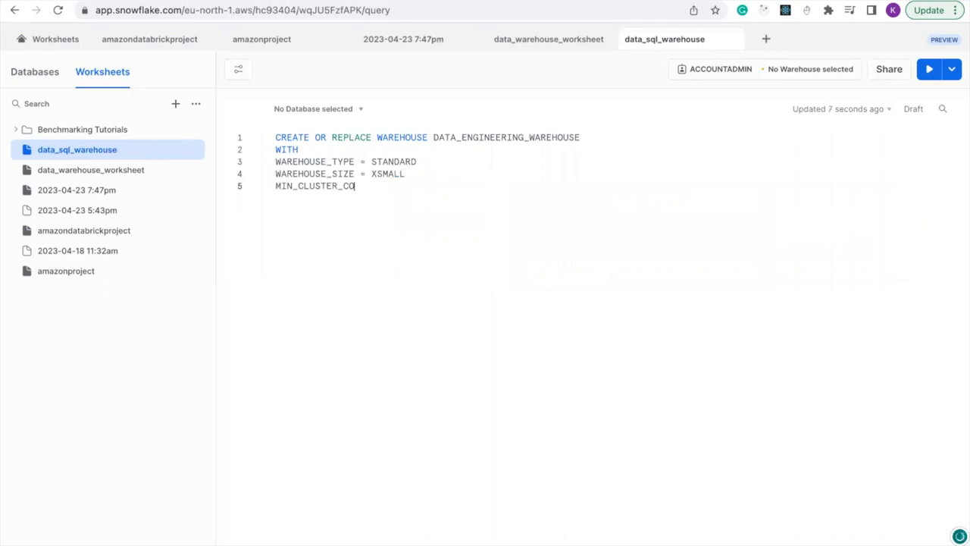
text(UNT - 1)
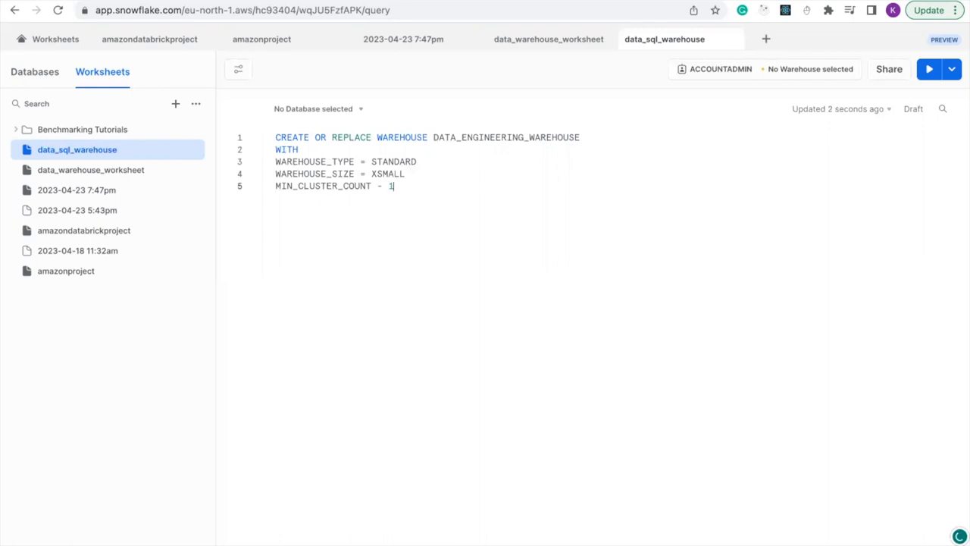
key(enter)
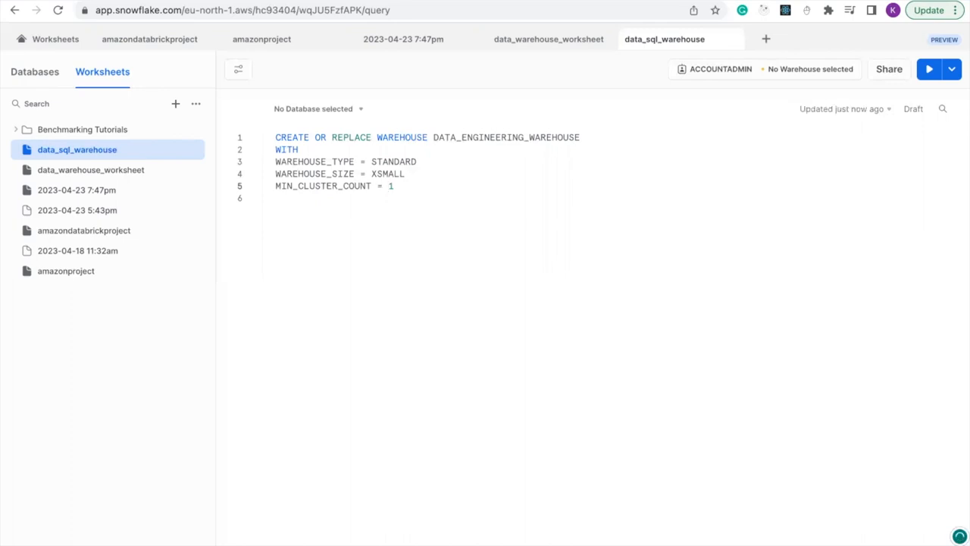
click(386, 185)
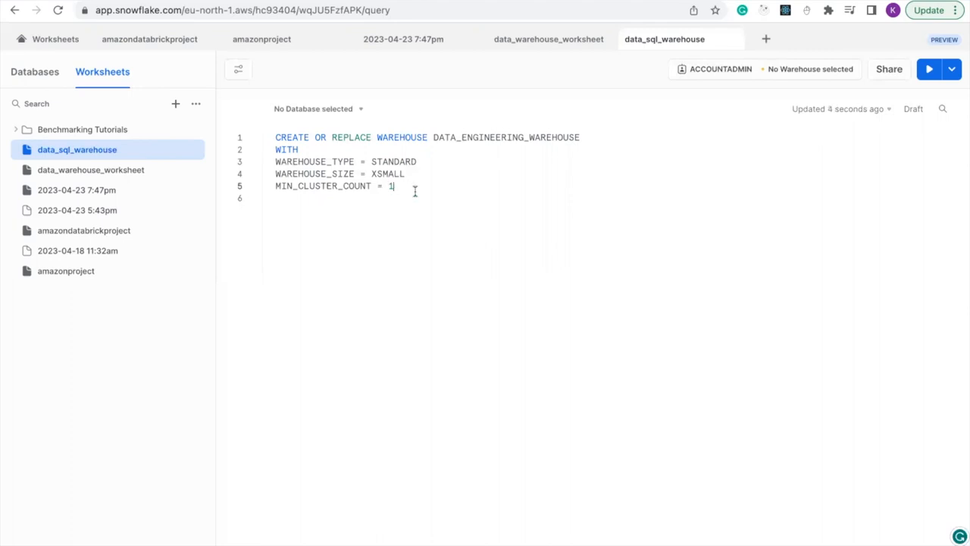
Add AUTO_SUSPEND = 300, replacing the initially typed NULL value
key(enter)
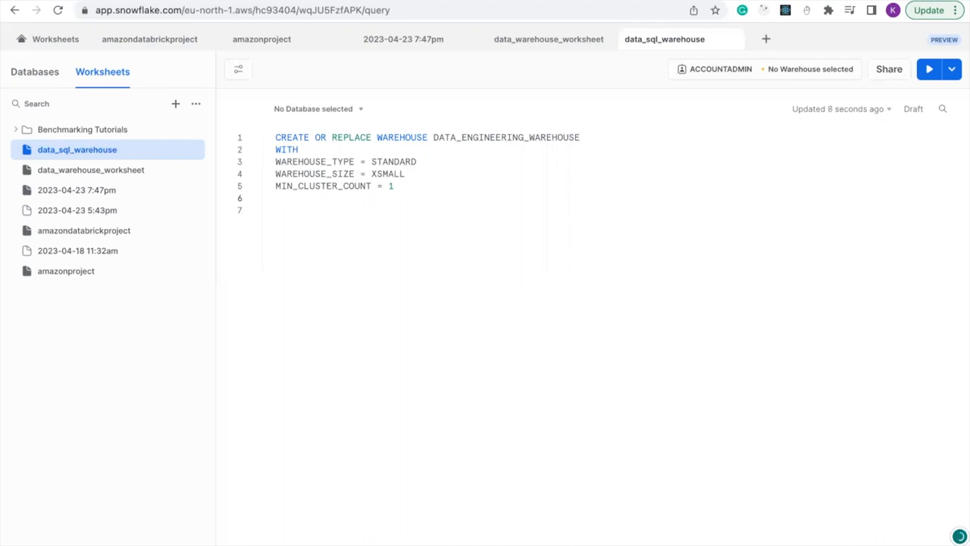
text(AUTO_SUS)
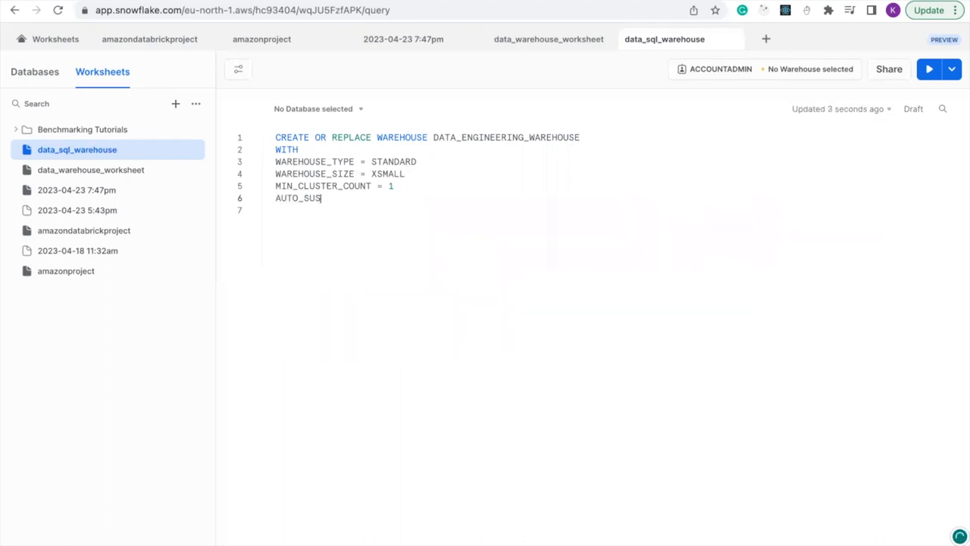
text(PEN)
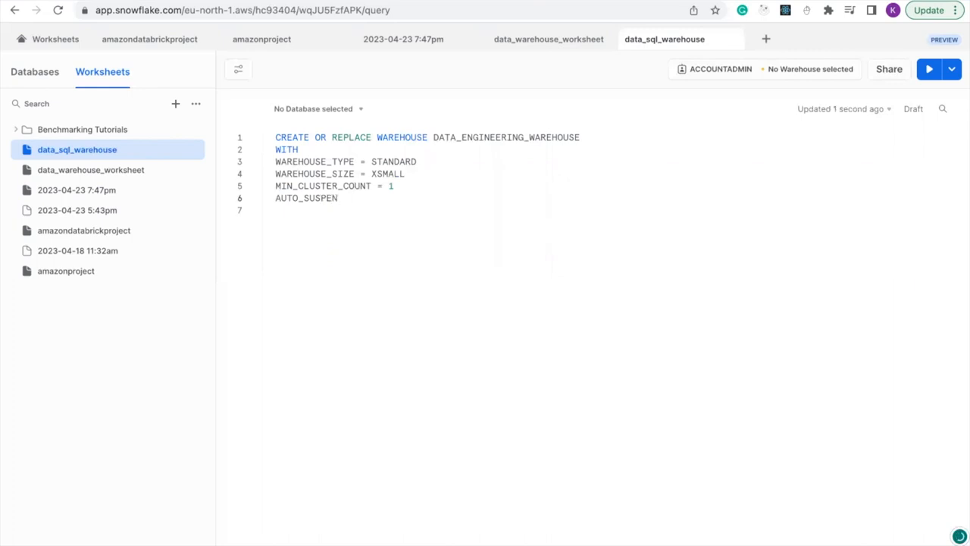
text(D)
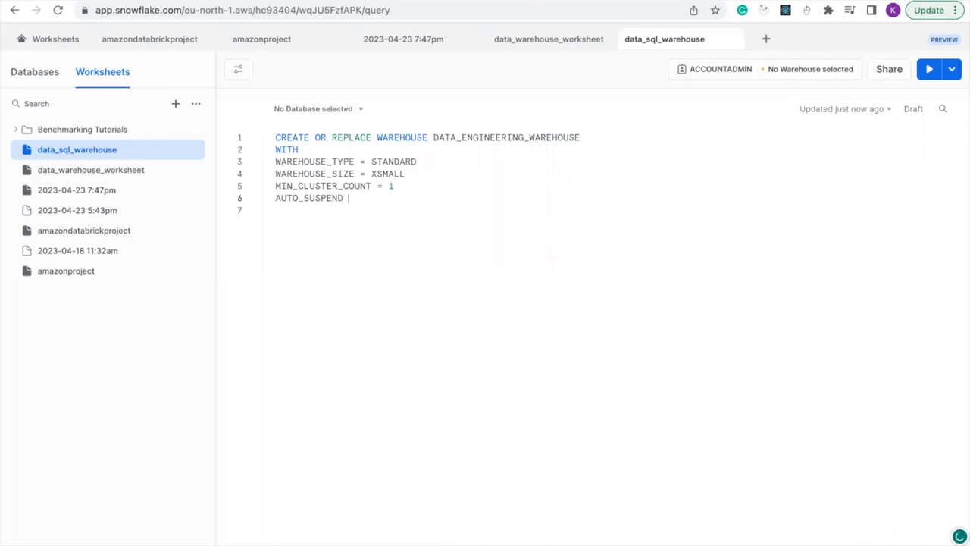
text(= NU)
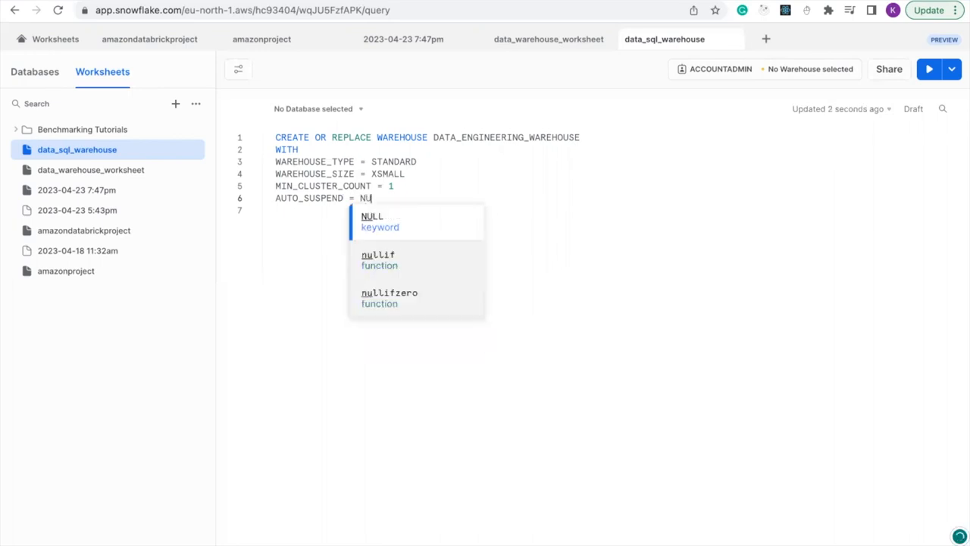
text(LL)
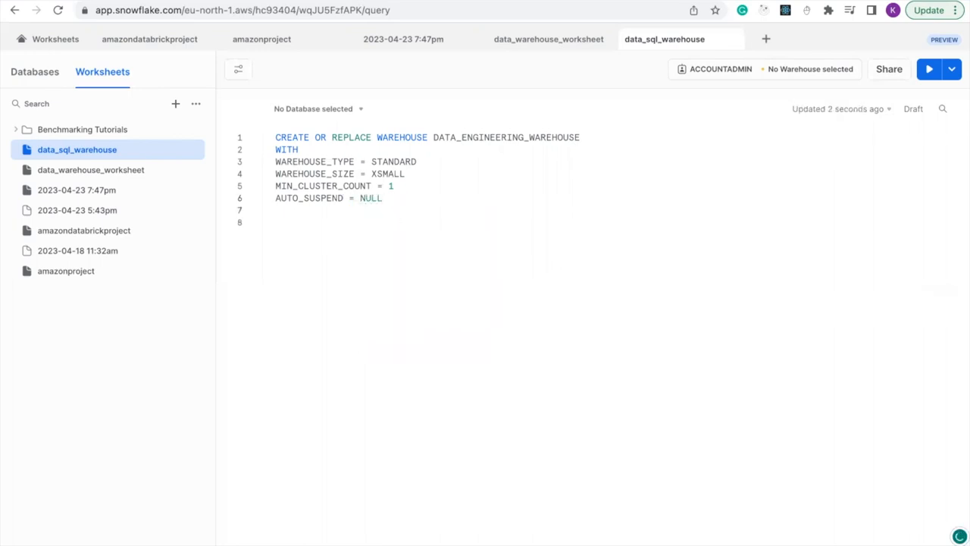
text(A)
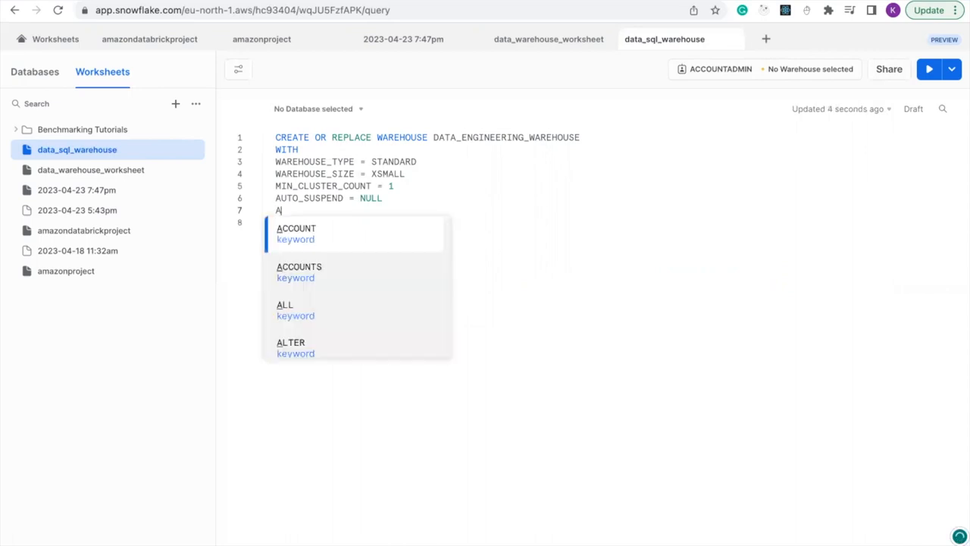
text(U)
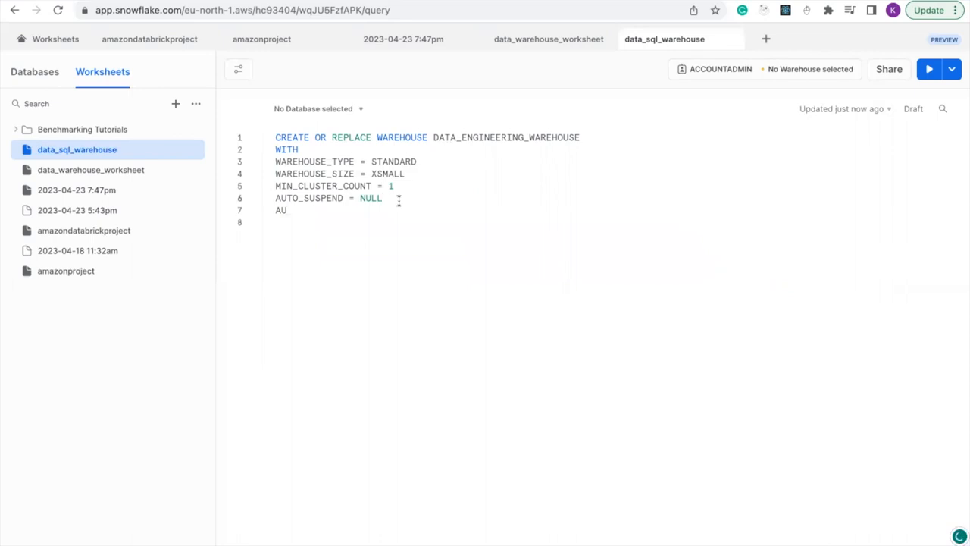
key(Backspace)
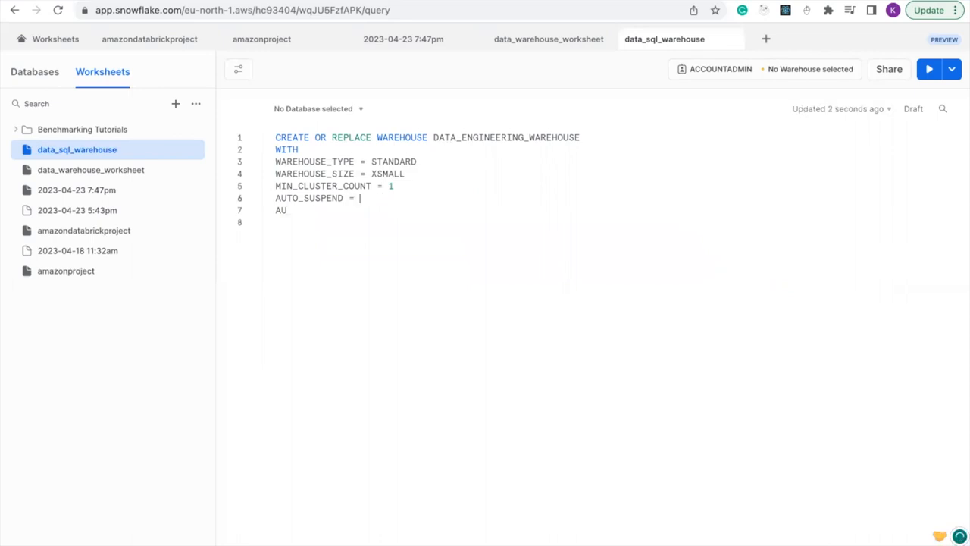
text(300)
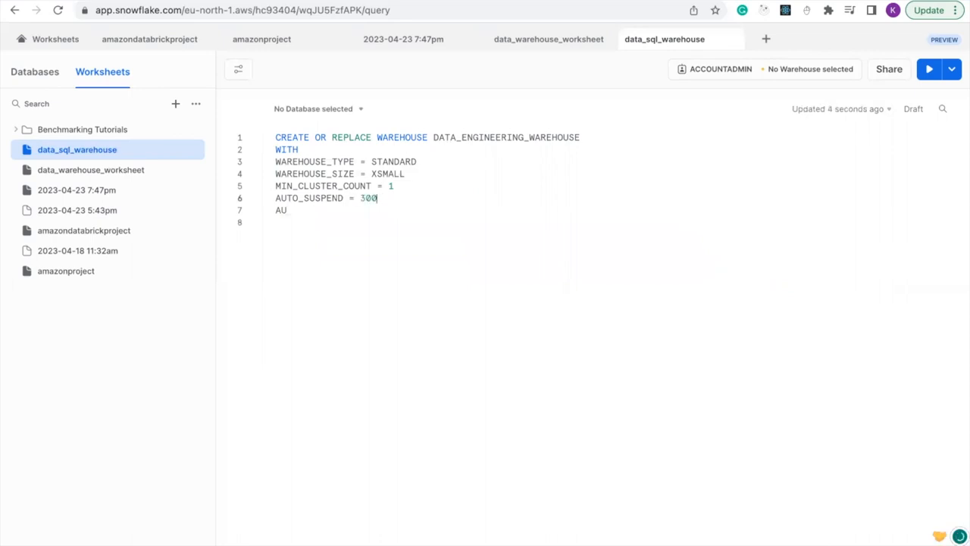
Add AUTO_RESUME = TRUE on the following line
key(Enter)
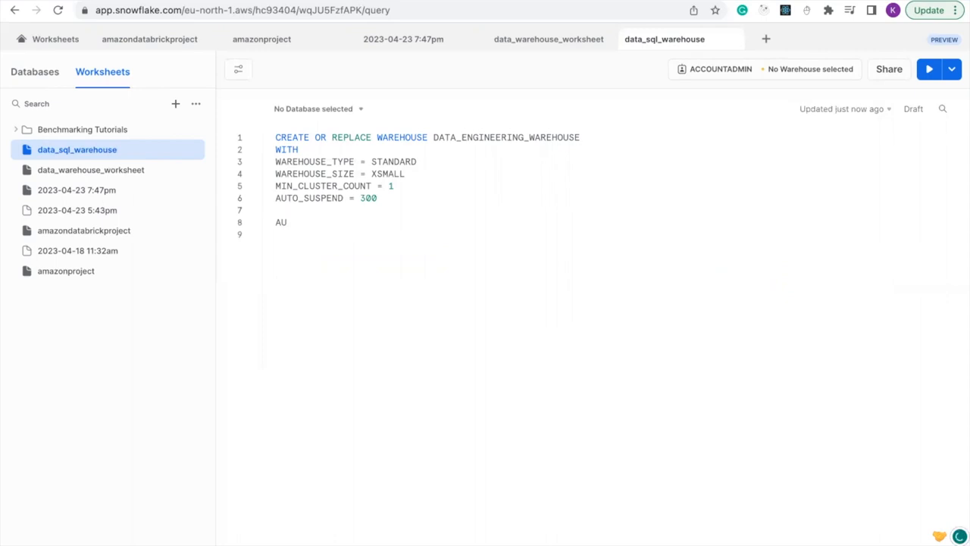
key(Backspace)
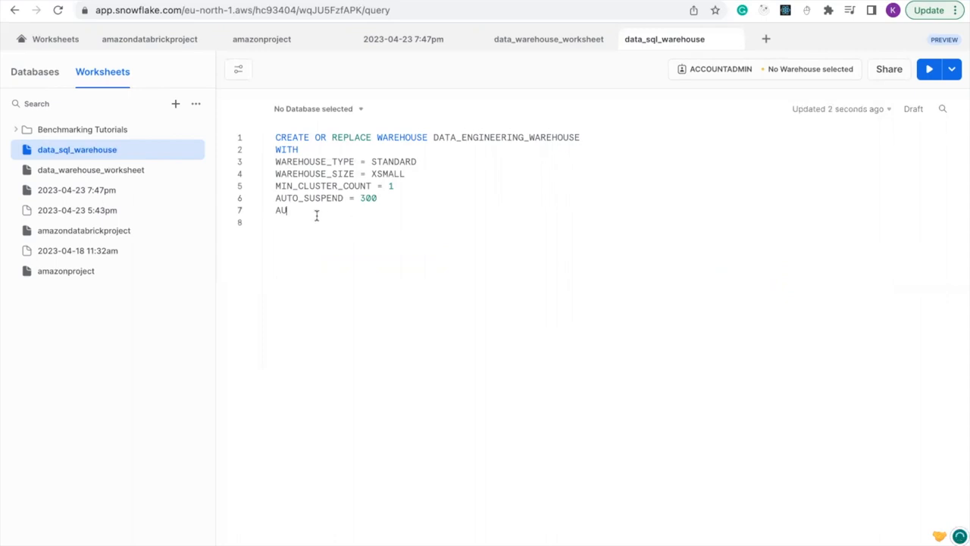
text(TO)
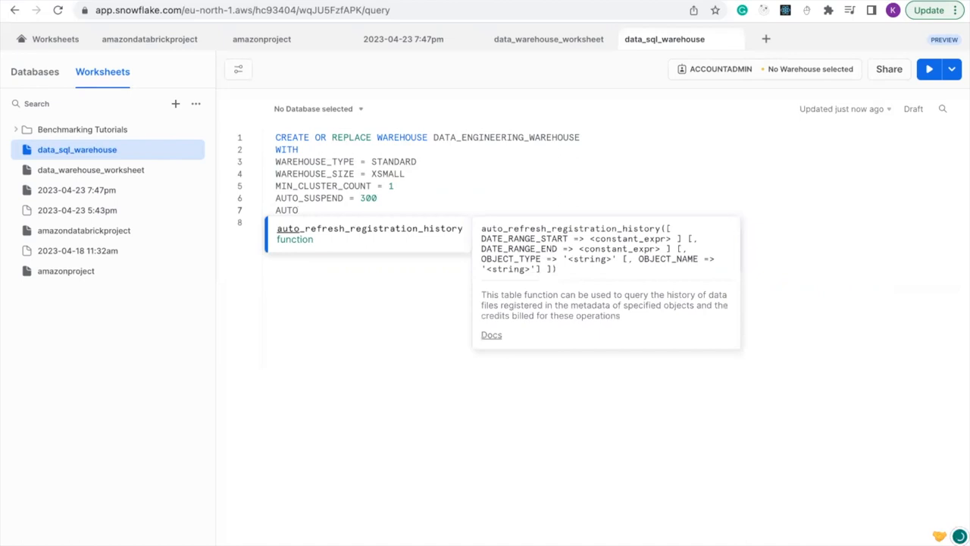
text(_R)
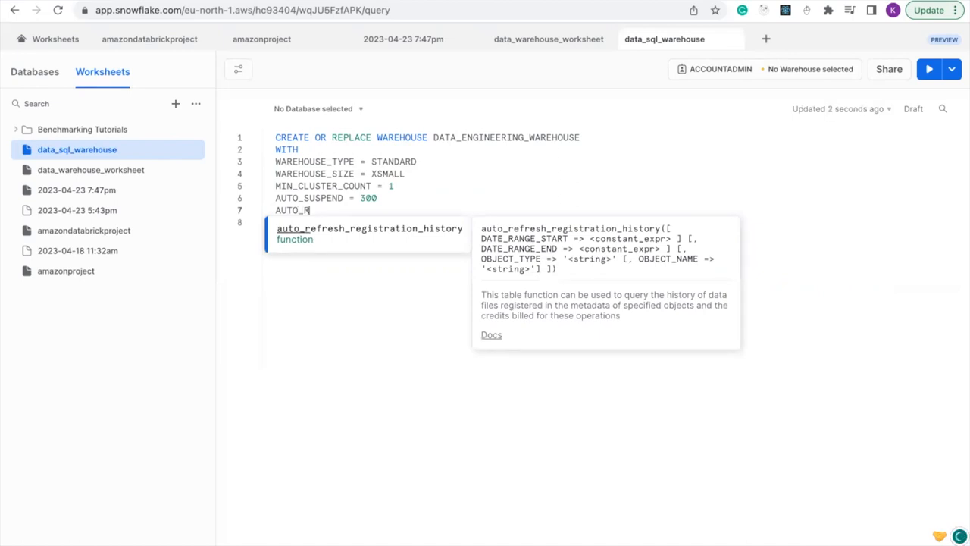
text(ESU)
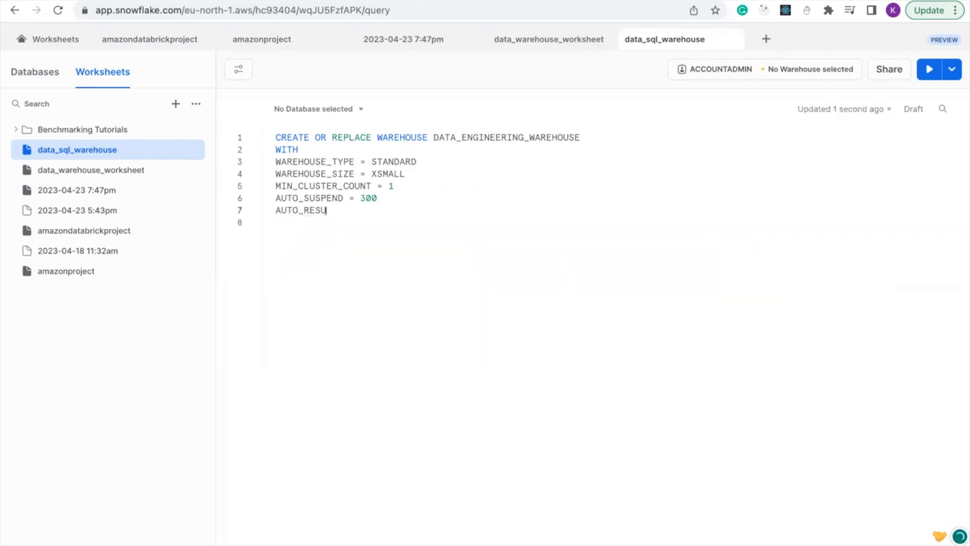
text(ME)
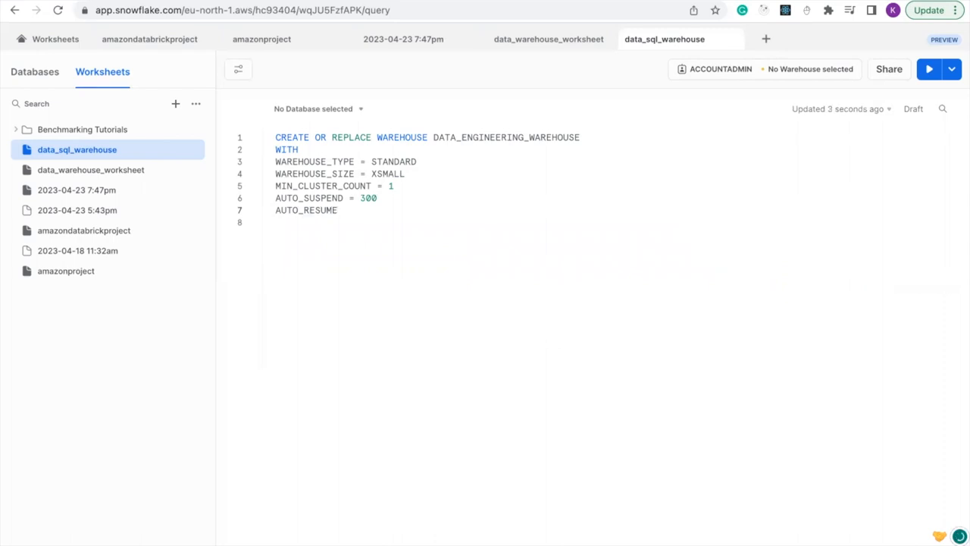
text(=)
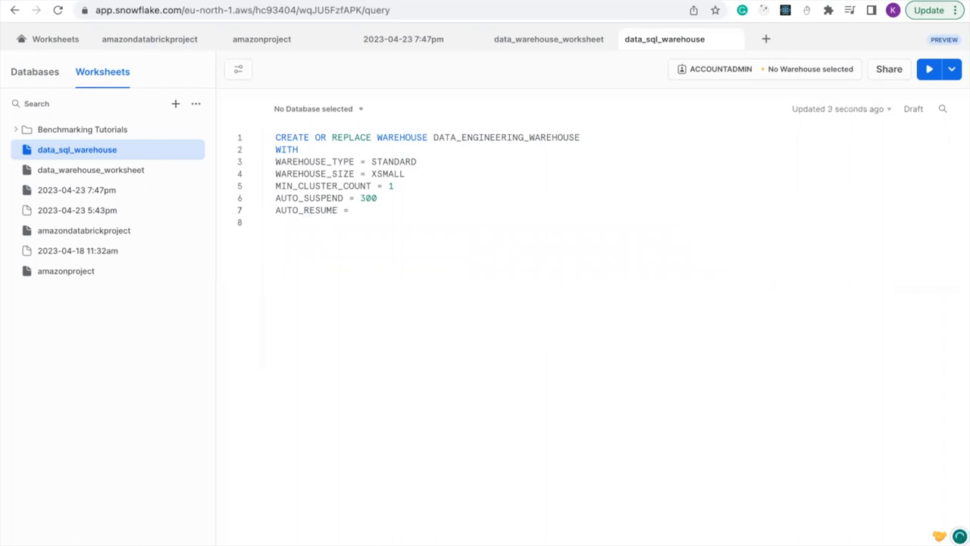
text(TRUE)
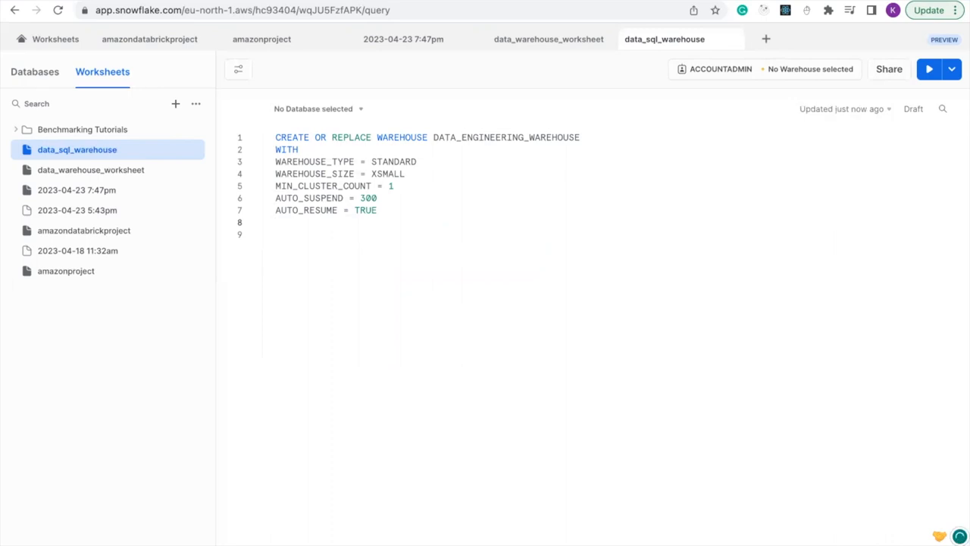
Add INITIALLY_SUSPENDED = TRUE as the eighth line of the statement
text(IN)
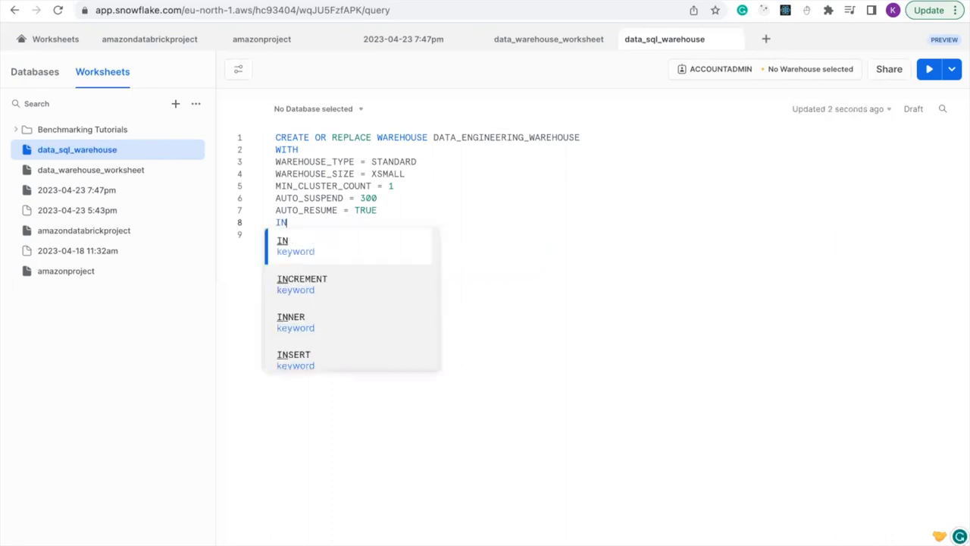
text(IT)
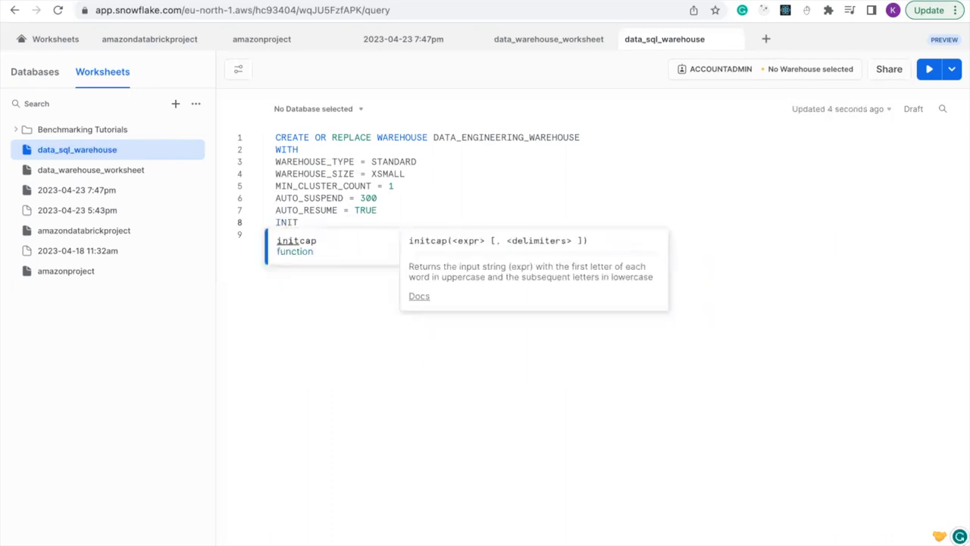
text(IALLY SUSP)
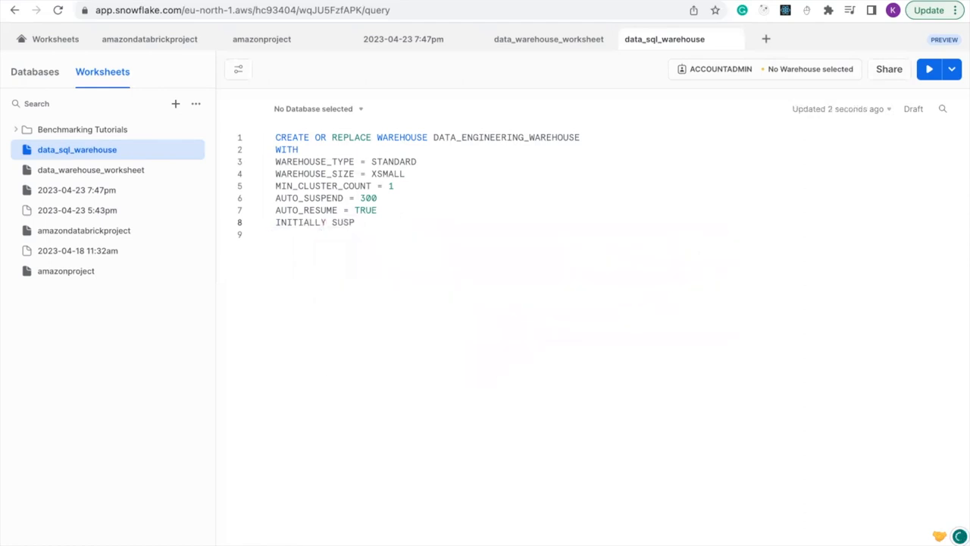
text(ENDED)
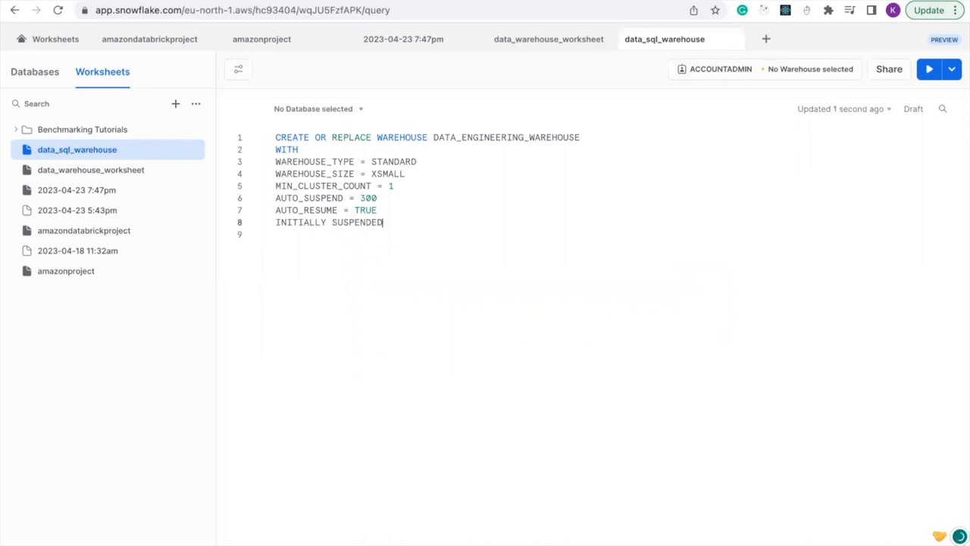
text(=)
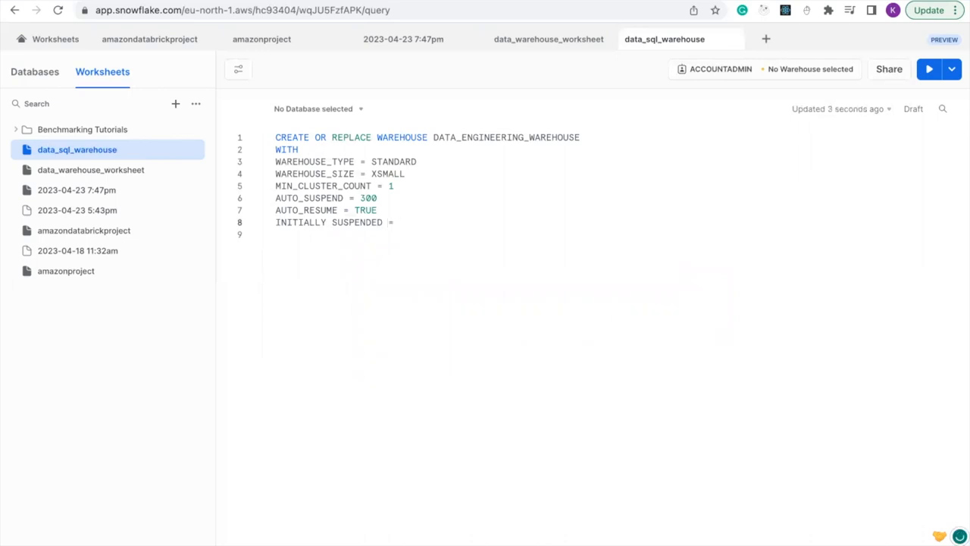
text(TR)
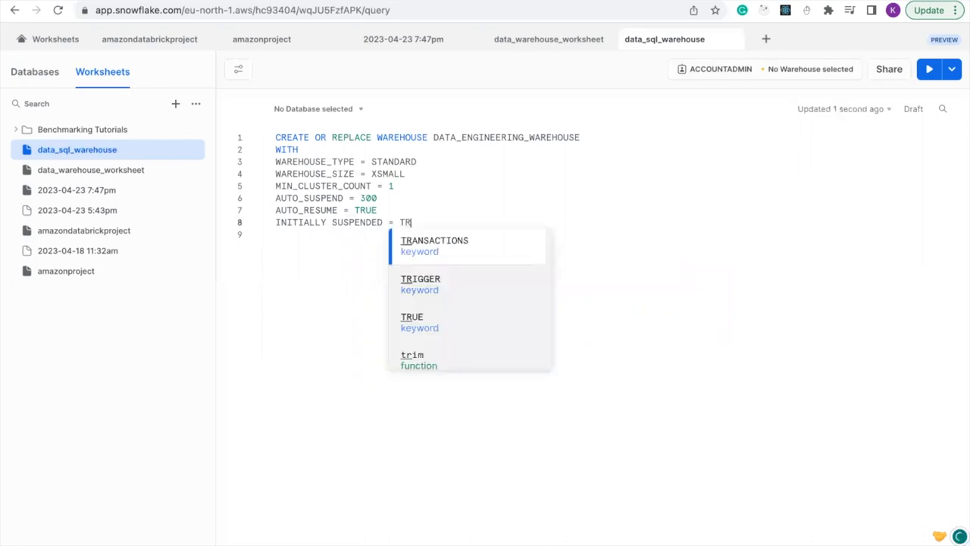
text(UE)
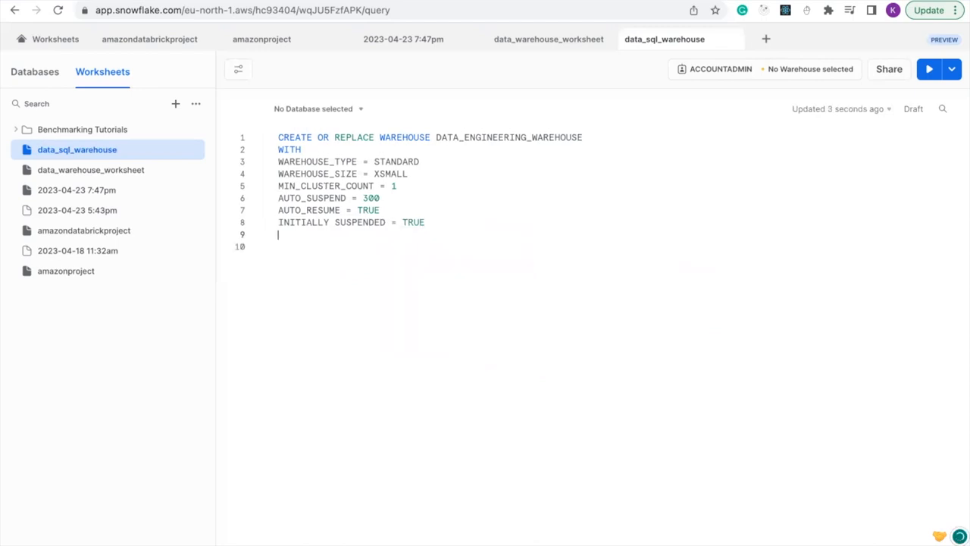
Close the statement with COMMENT = 'THIS IS OUR DATA ENGINEERING WAREHOUSE'
text(C)
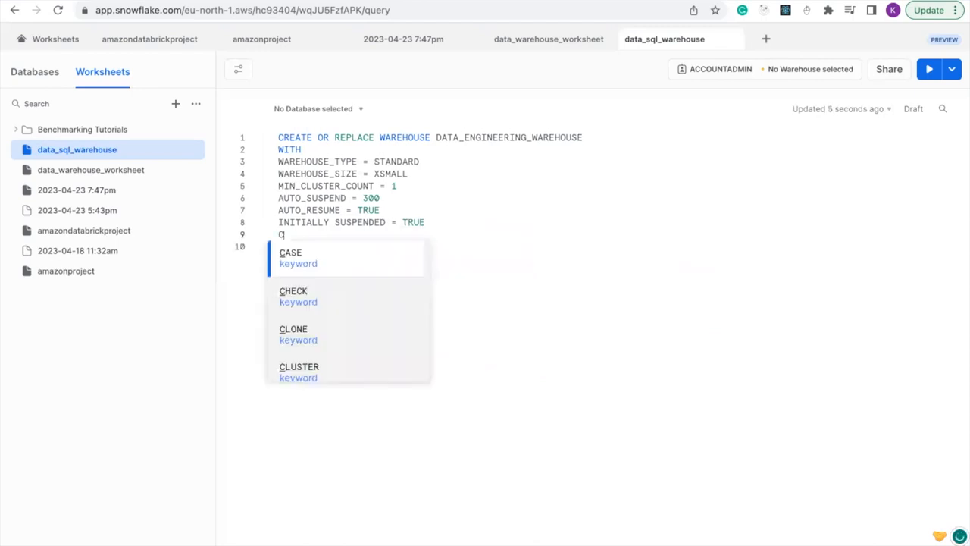
text(OMMENT =)
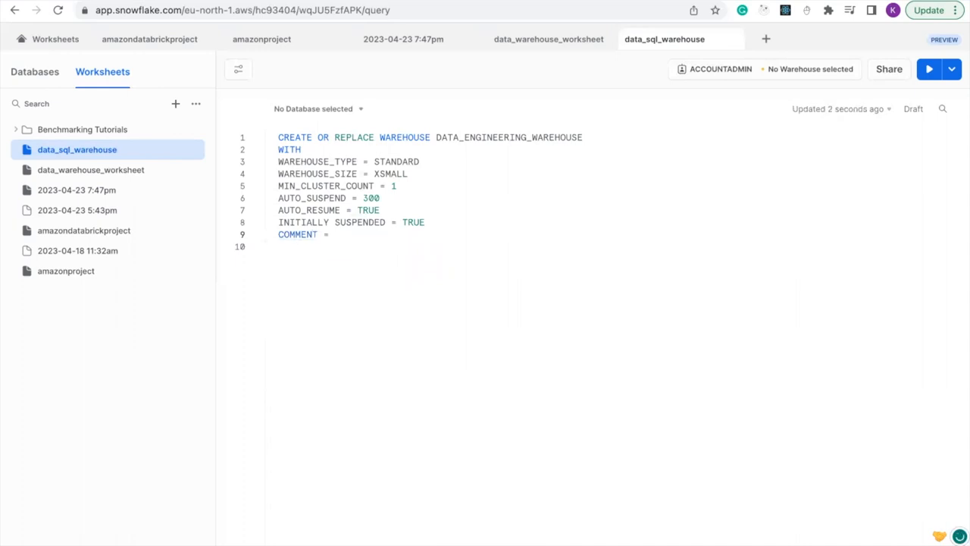
text(')
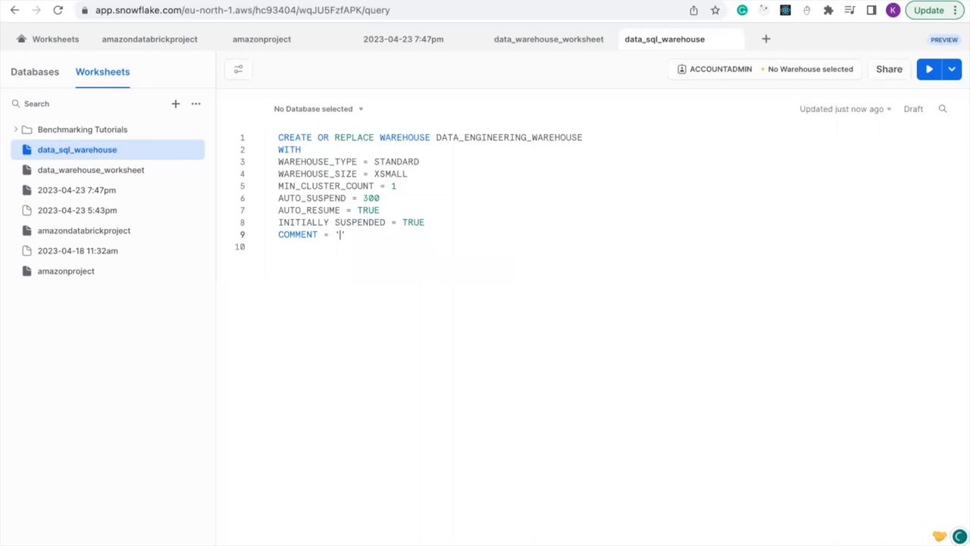
text(T)
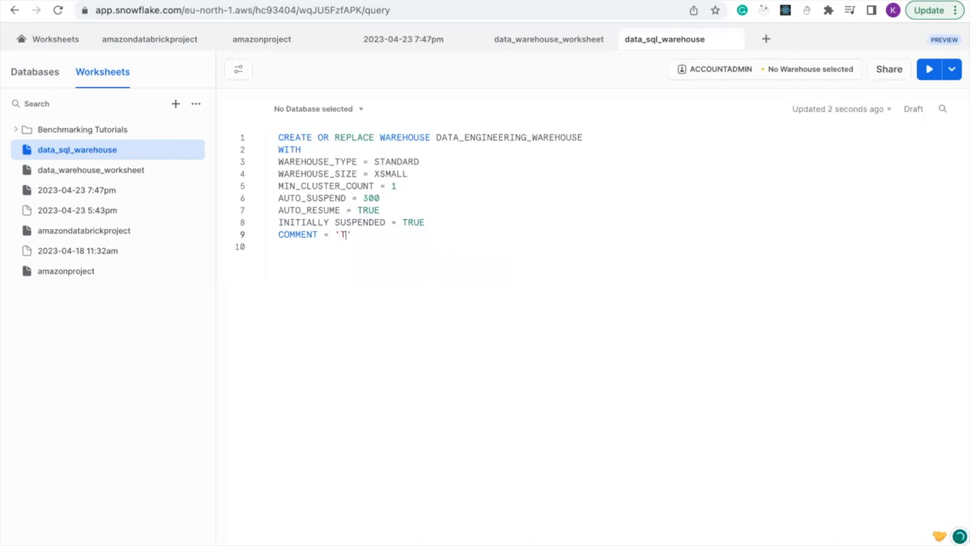
text(HIS IS)
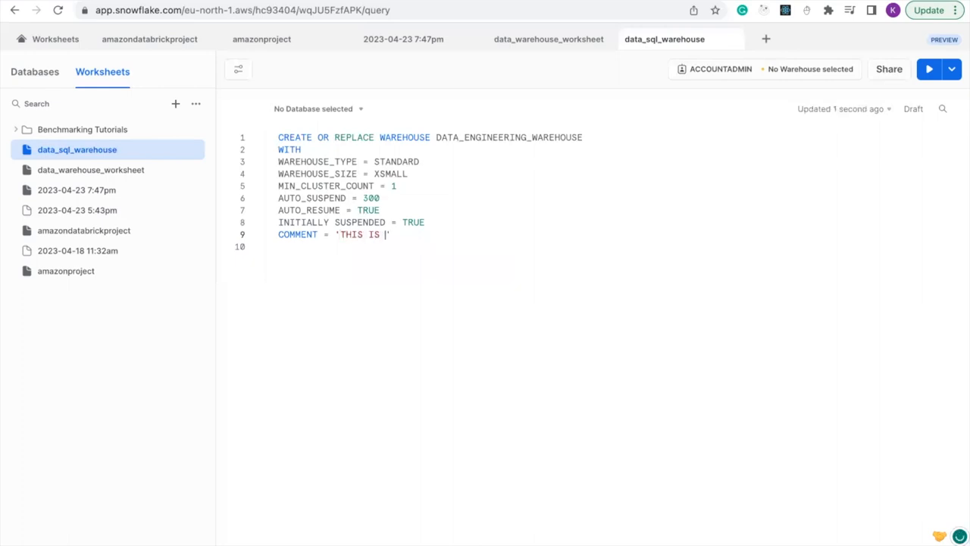
text(OUR D)
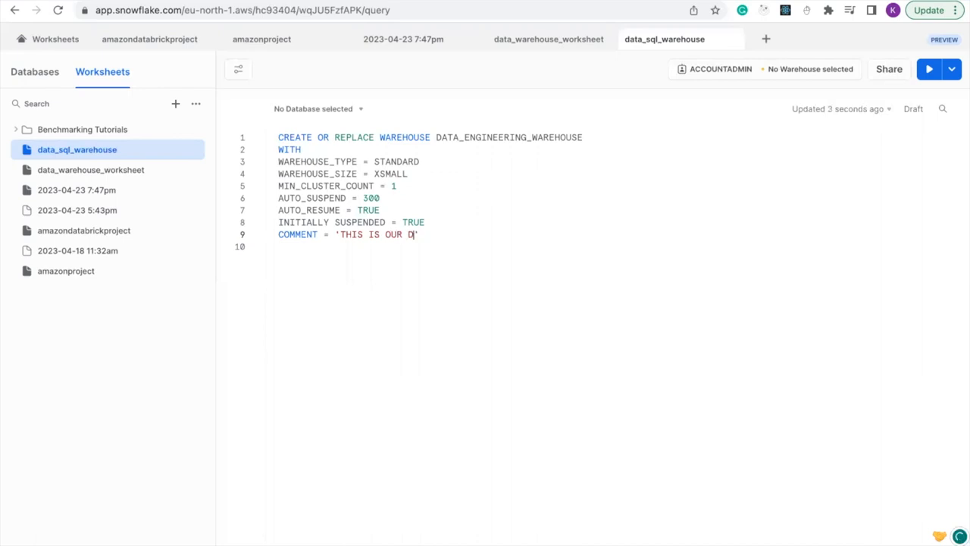
text(ATA EN)
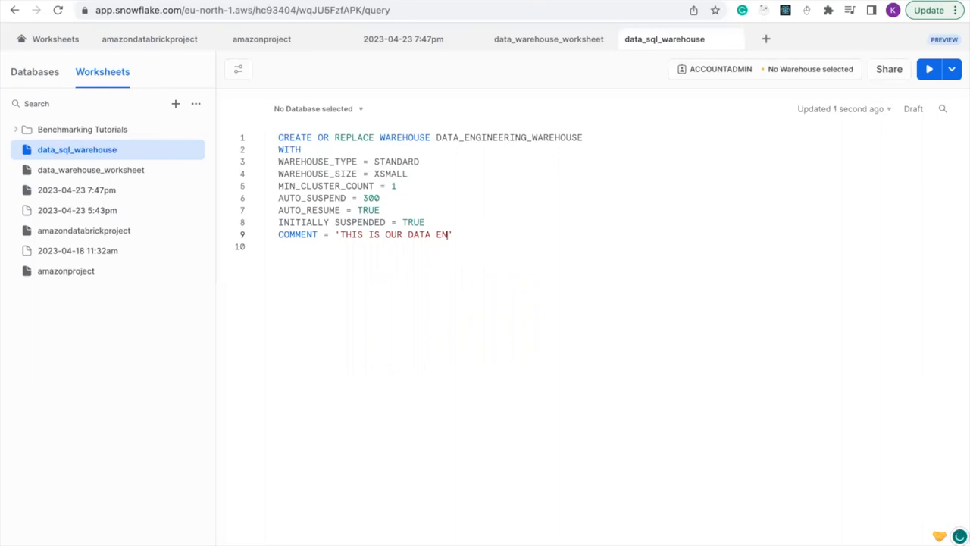
text(GIN)
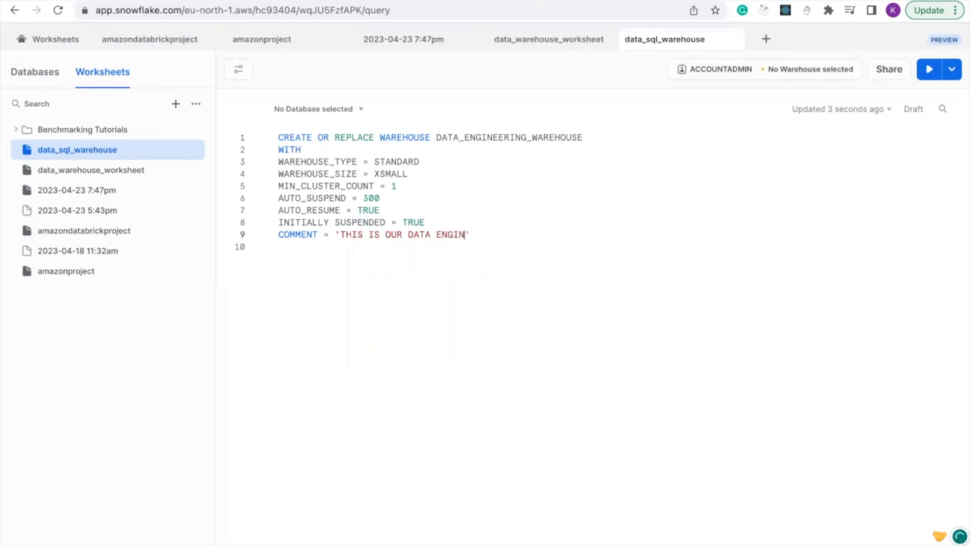
text(EERING)
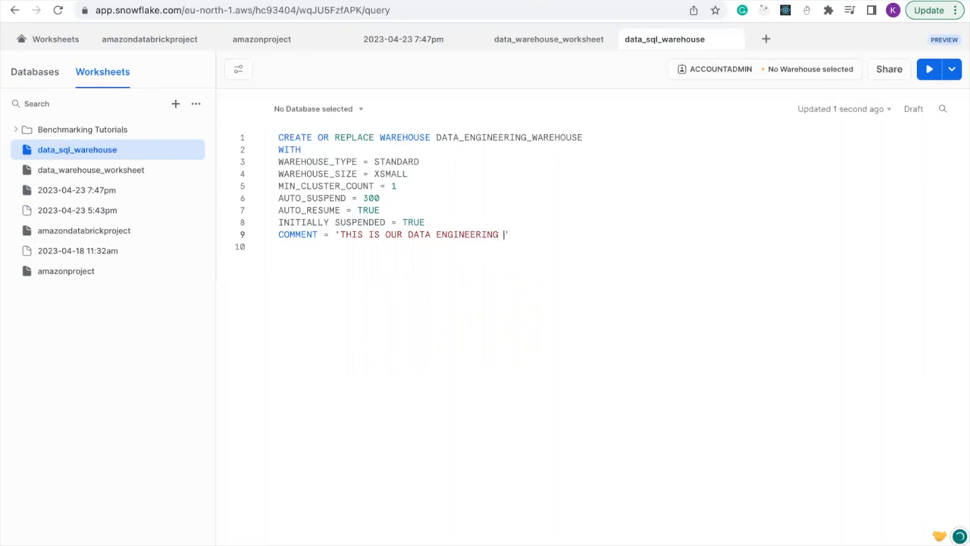
text(D)
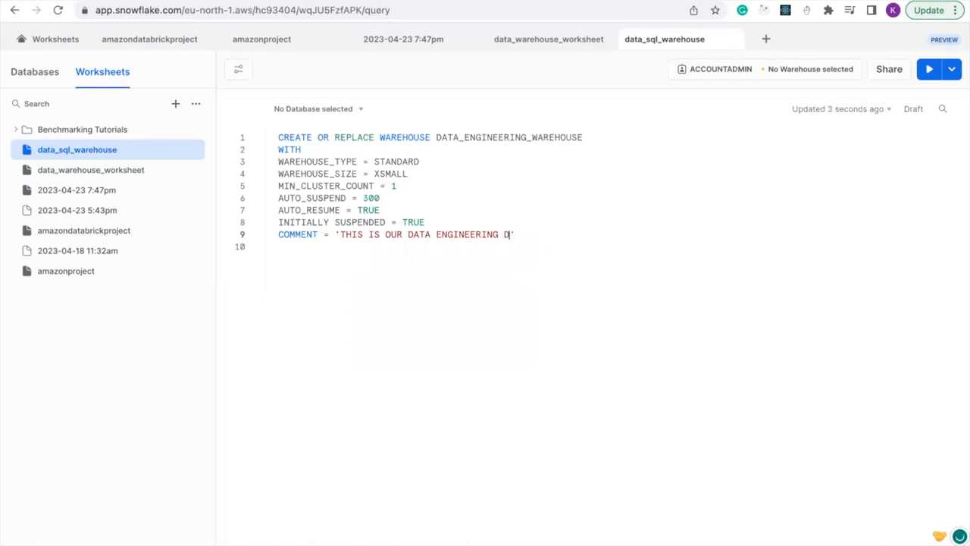
text(WARE)
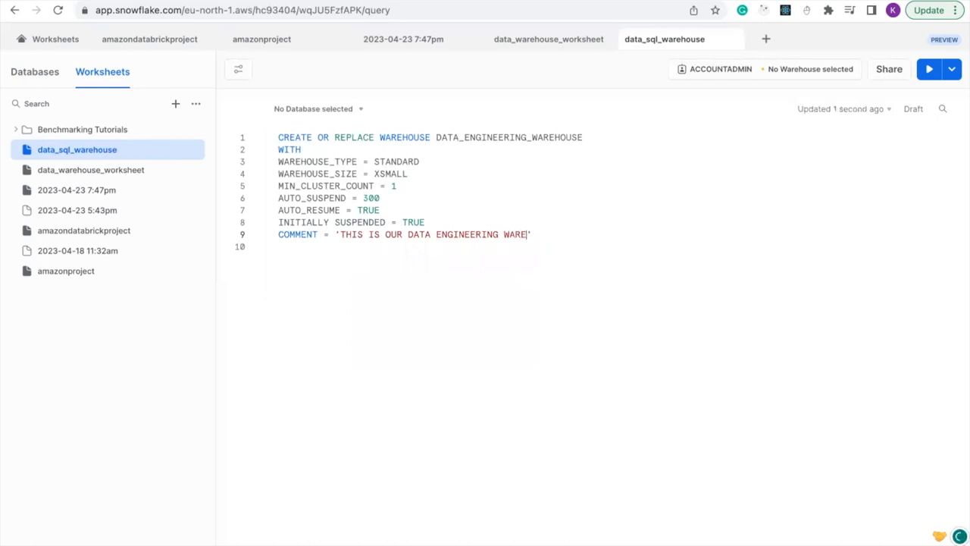
text(HOUSE)
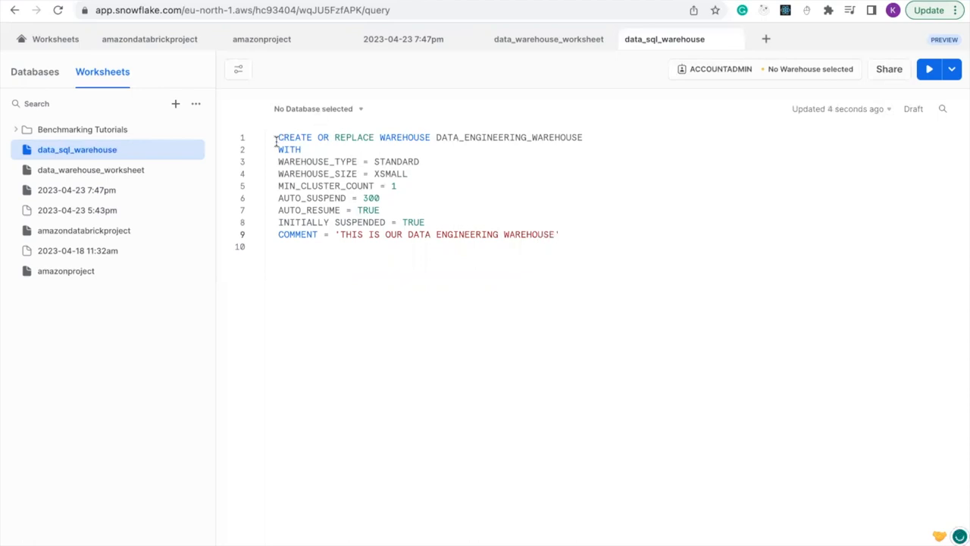
Select the whole statement and execute it, creating warehouse DATA_ENGINEERING_WAREHOUSE successfully
key(ctrl+a)
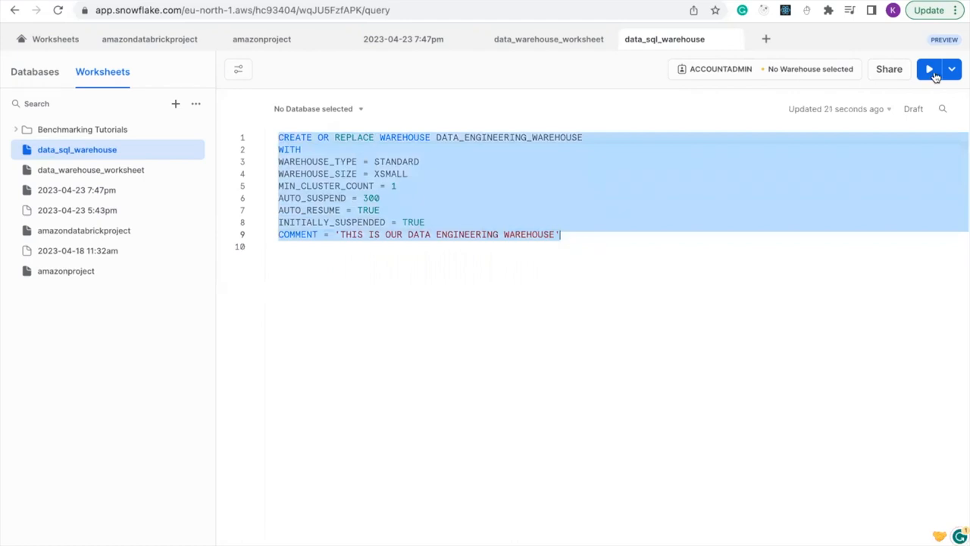
click(927, 70)
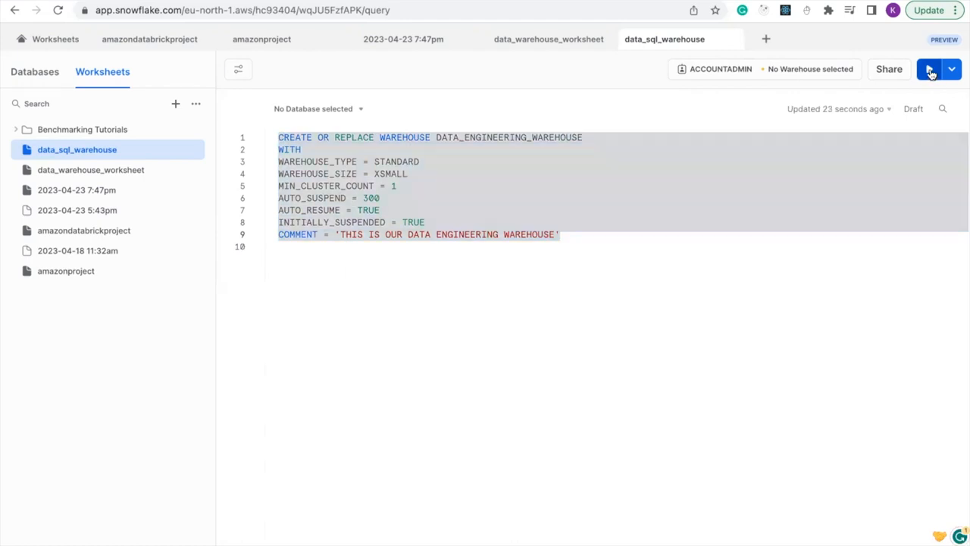
click(931, 70)
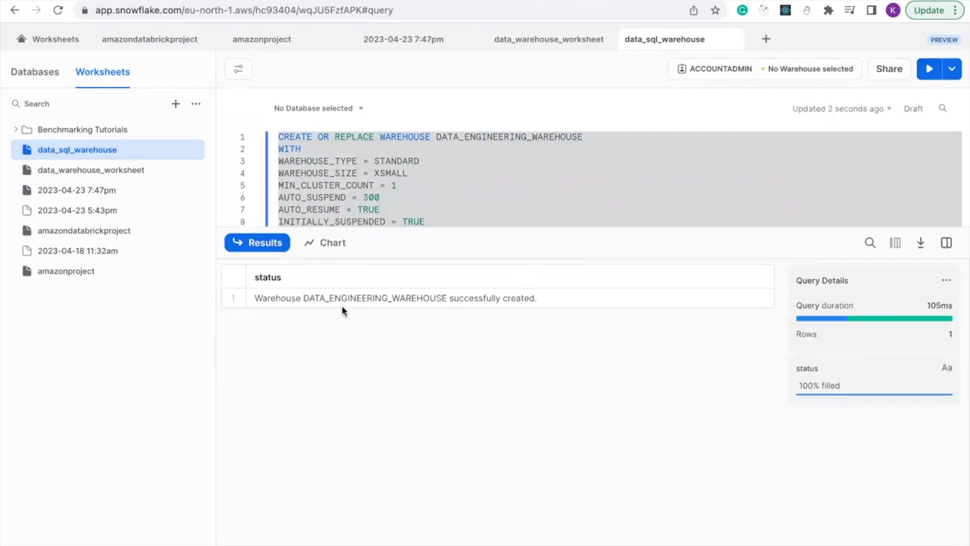
mouse_move(358, 321)
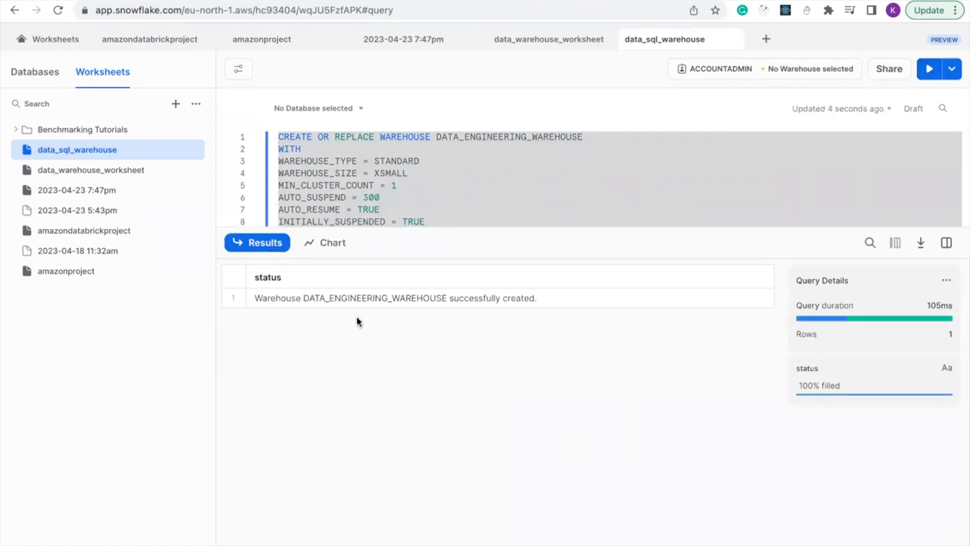
mouse_move(331, 309)
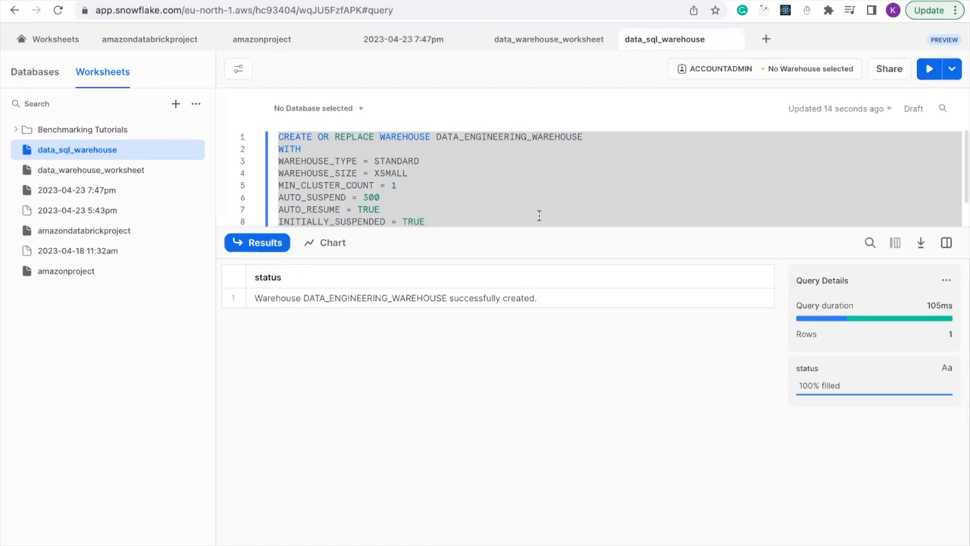
mouse_move(522, 154)
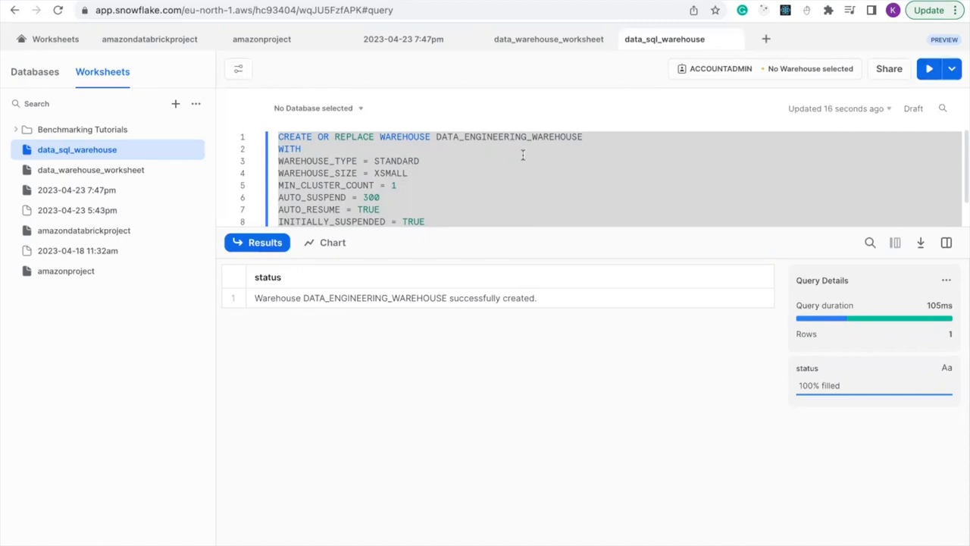
mouse_move(676, 144)
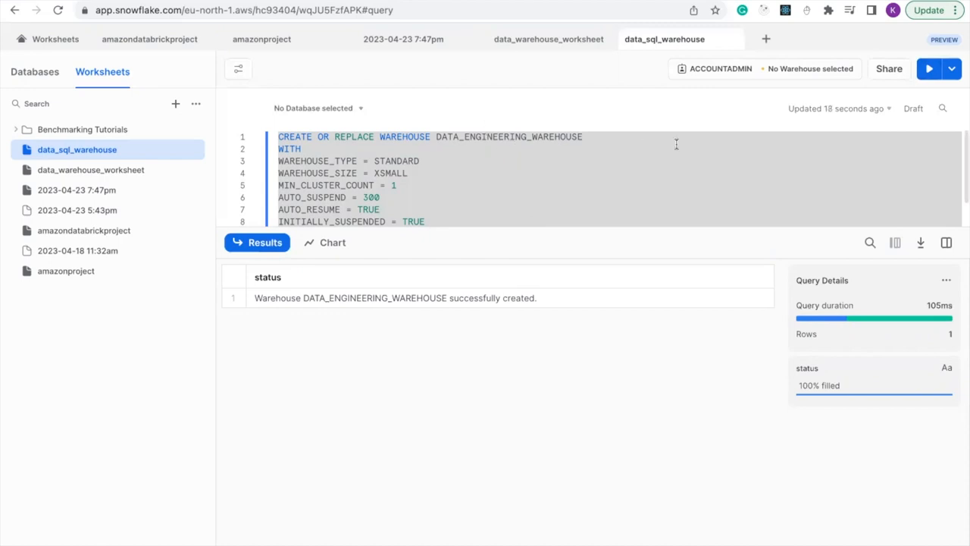